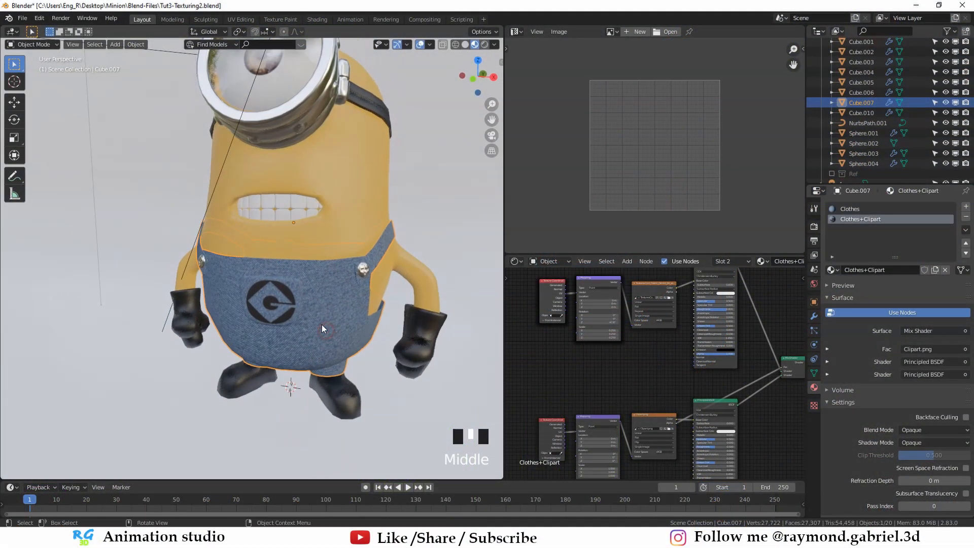
Inspect the minion, then select the Clothes material slot to view its denim texture nodes.
scroll(down, 3)
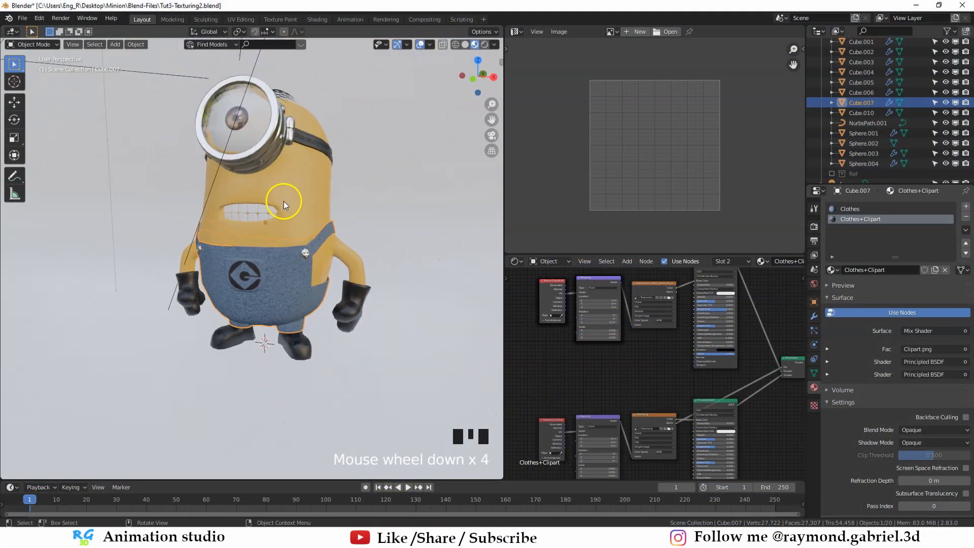
scroll(up, 3)
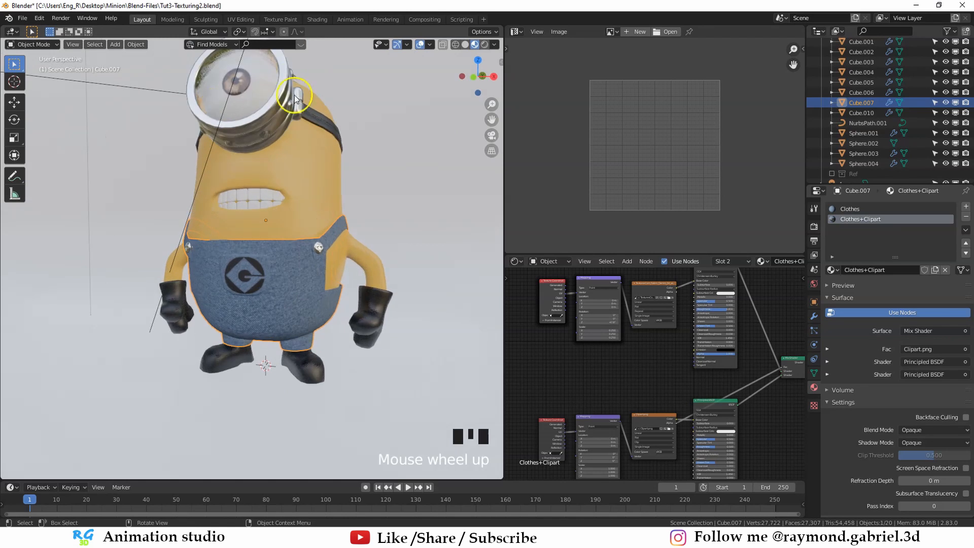
scroll(up, 3)
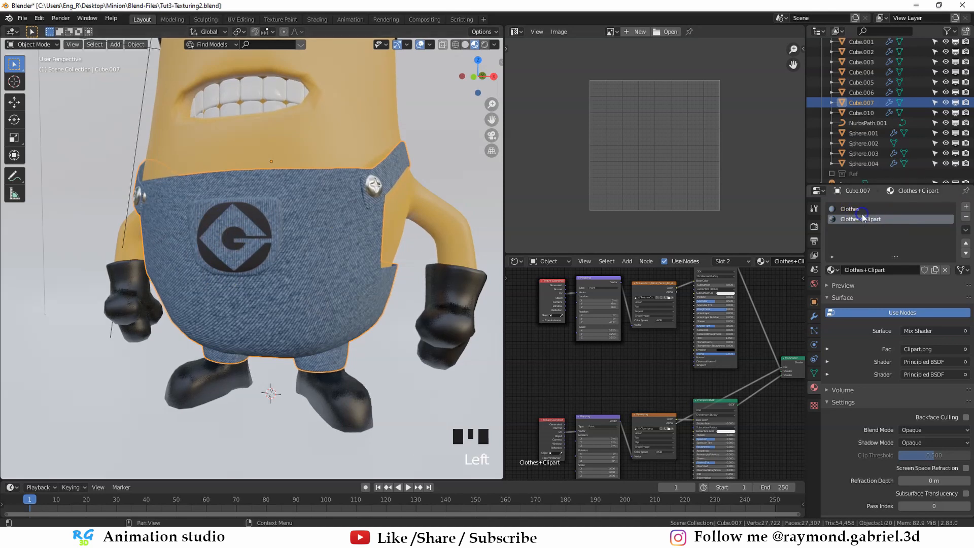
click(851, 208)
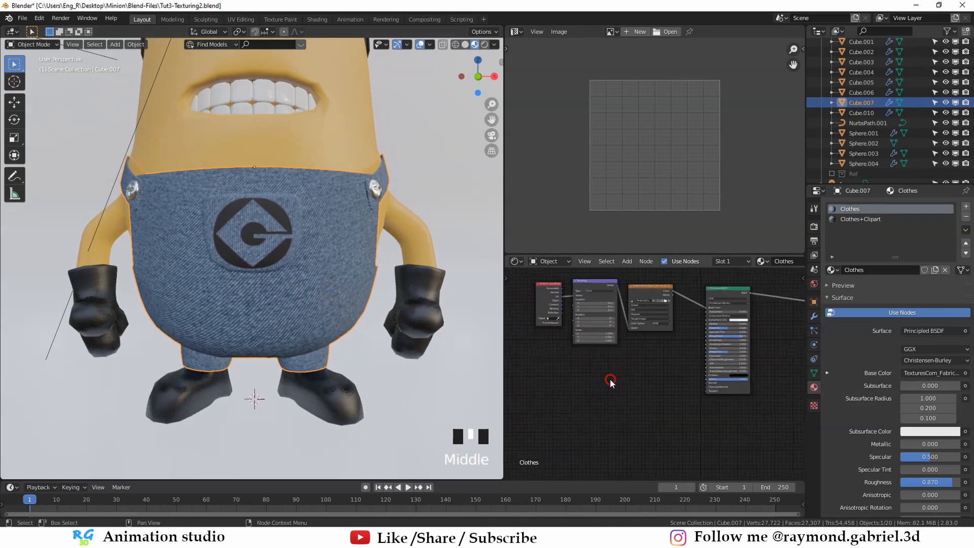
mouse_move(629, 396)
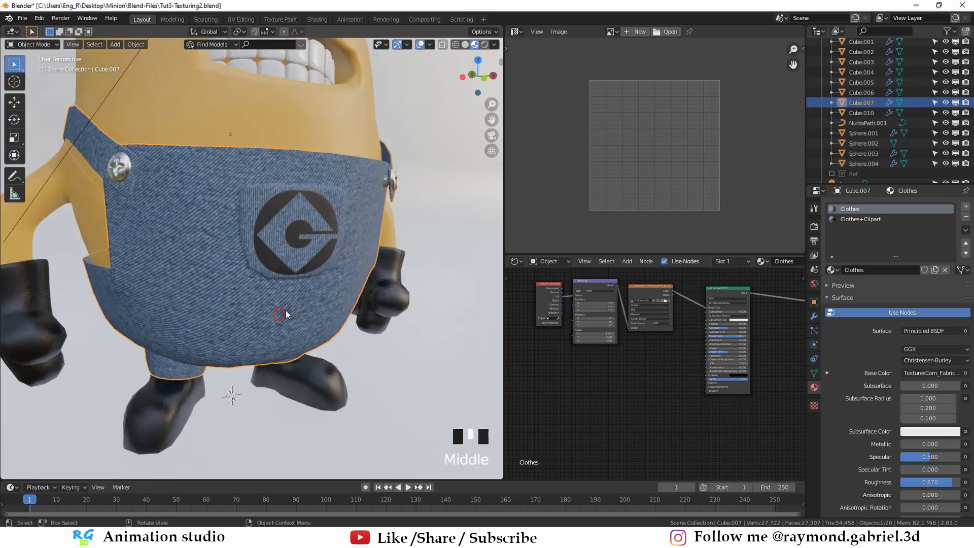
scroll(up, 3)
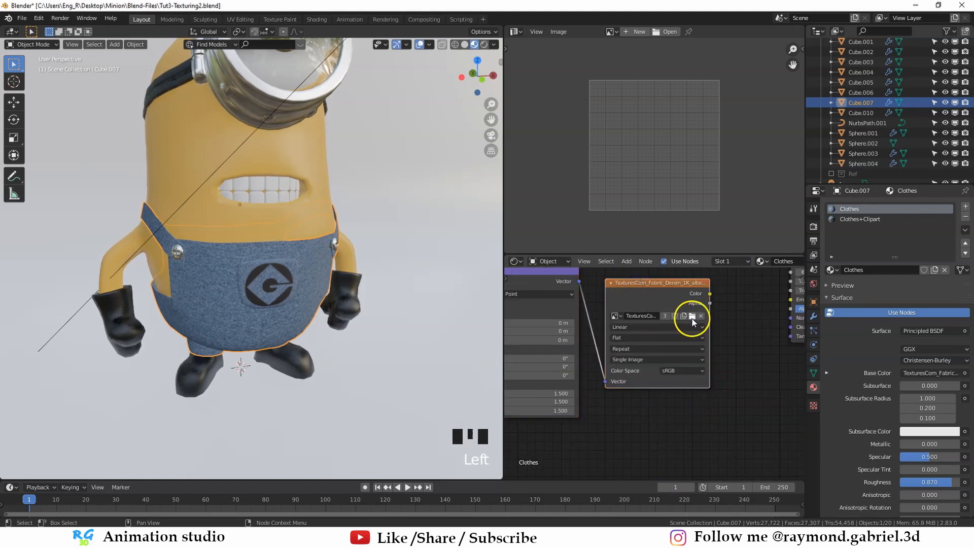
Load the denim normal .tif from Minion > Textures into the duplicated Image Texture node.
click(691, 316)
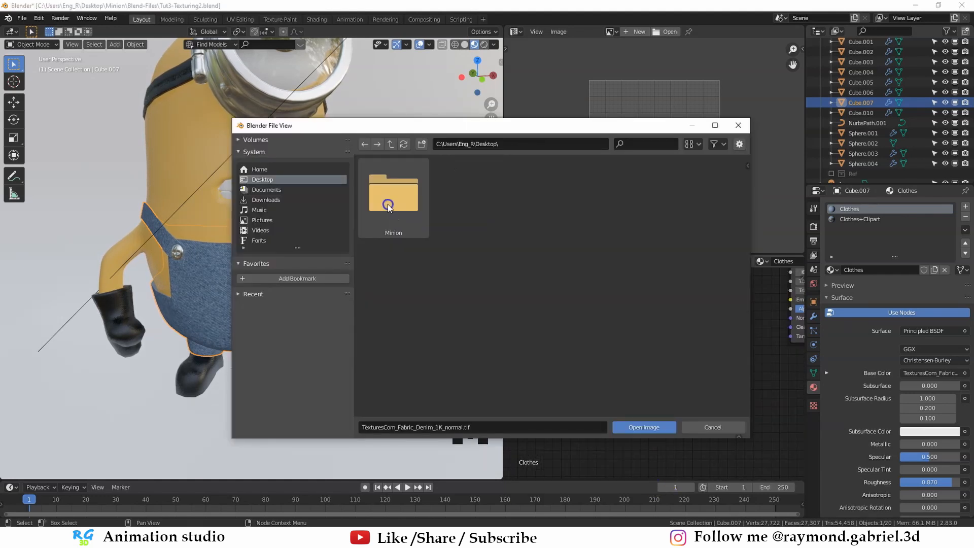
double_click(392, 191)
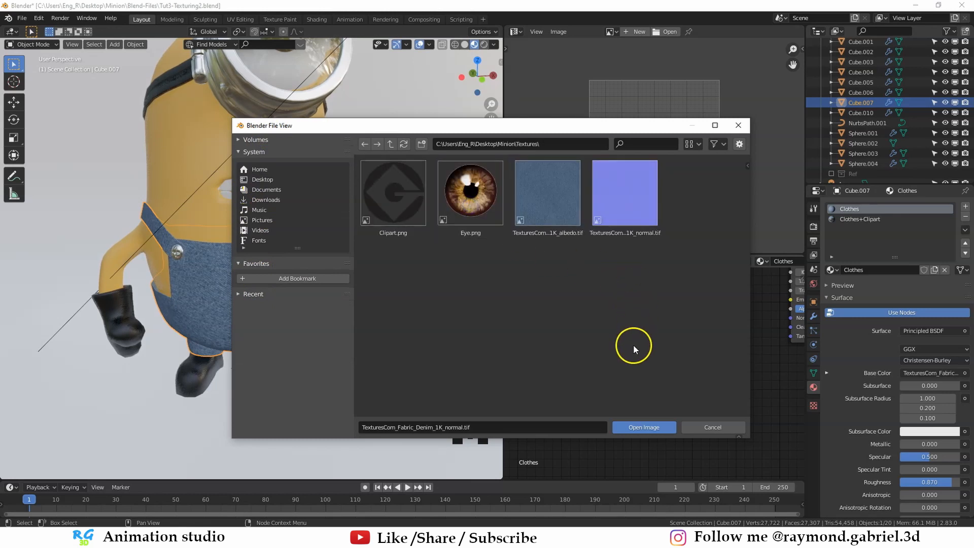
click(624, 192)
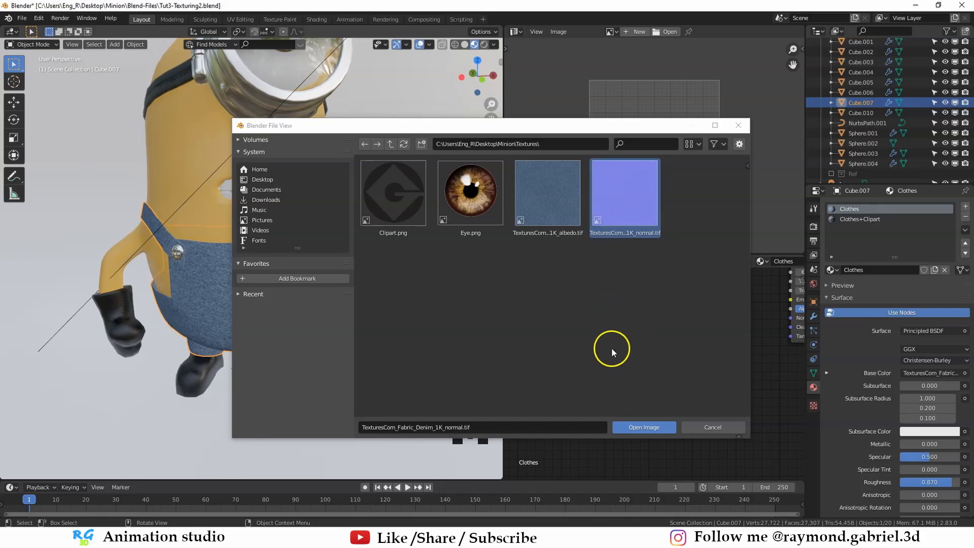
click(644, 427)
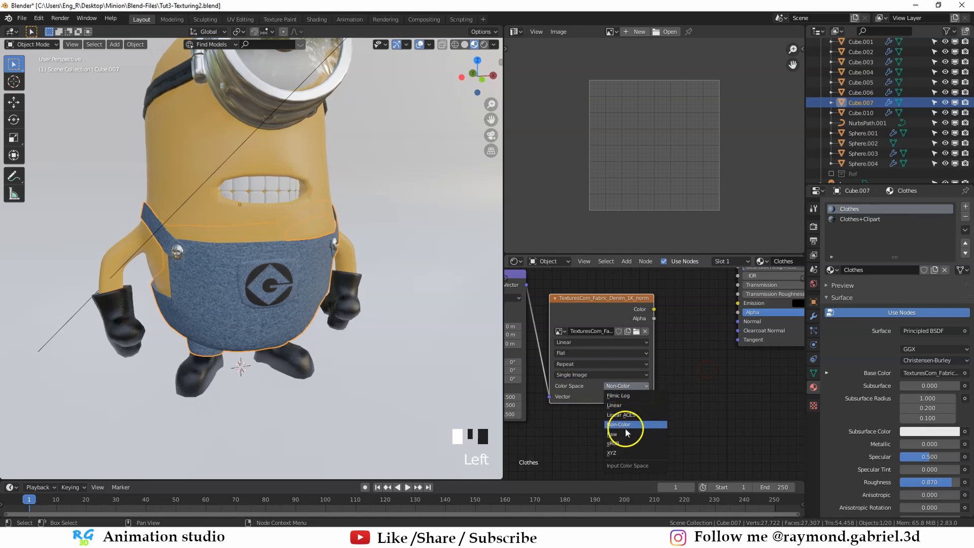
Route the Non-Color denim normal image through a strength-5 Normal Map node into BSDF Normal.
key(shift+a)
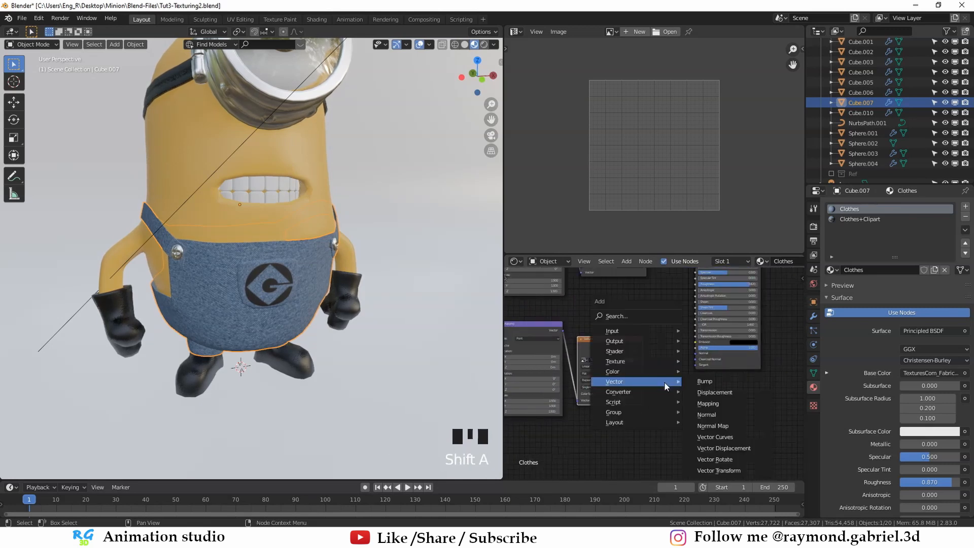
click(706, 414)
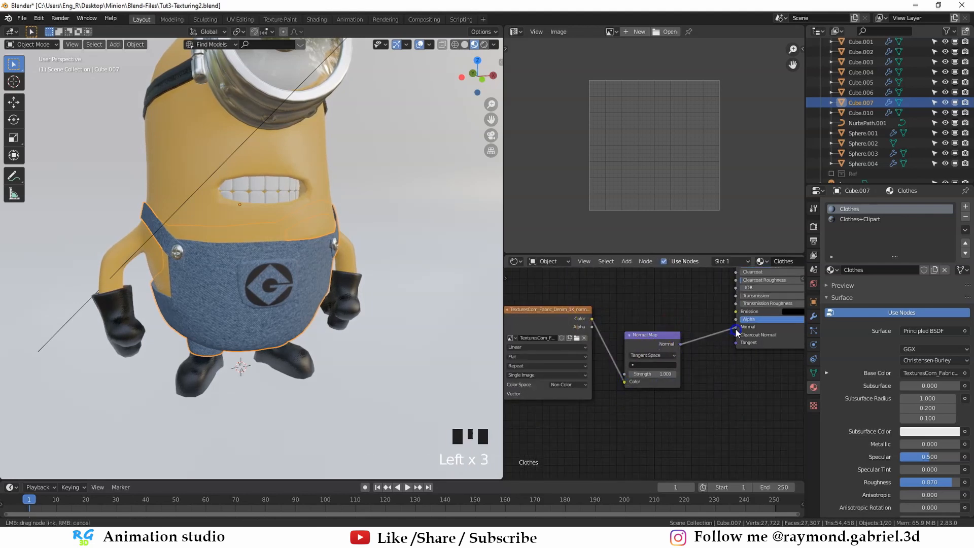
scroll(up, 3)
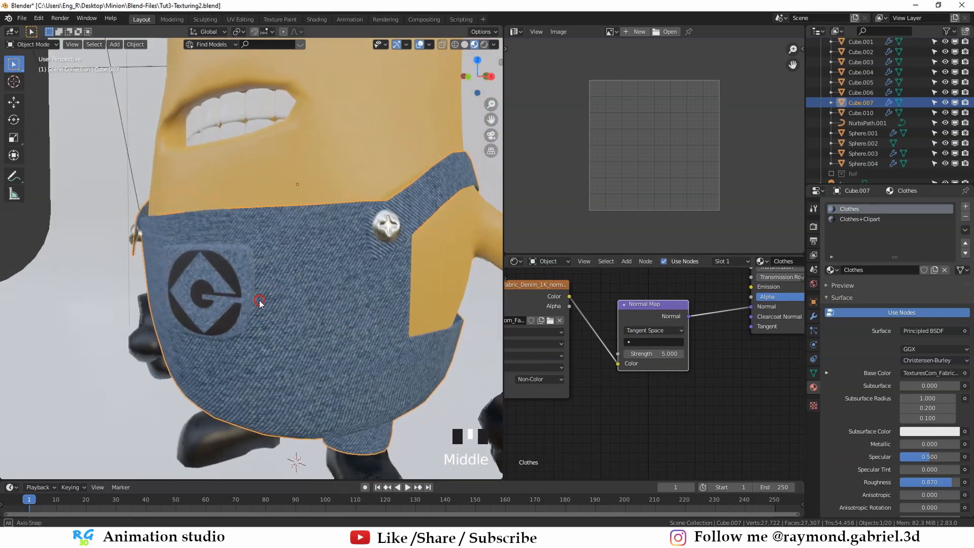
scroll(up, 3)
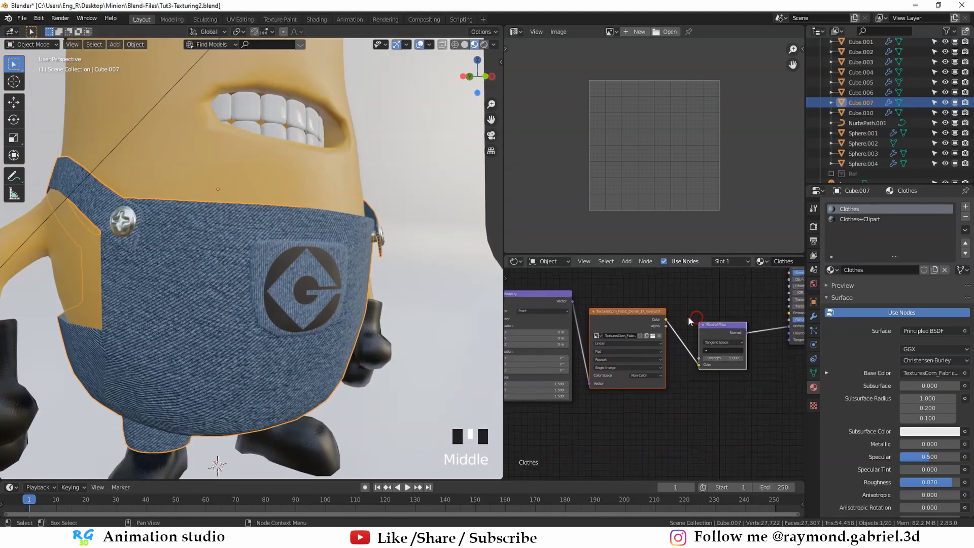
Copy the normal texture and Normal Map nodes into Clothes+Clipart and link to its BSDF Normal.
key(ctrl+c)
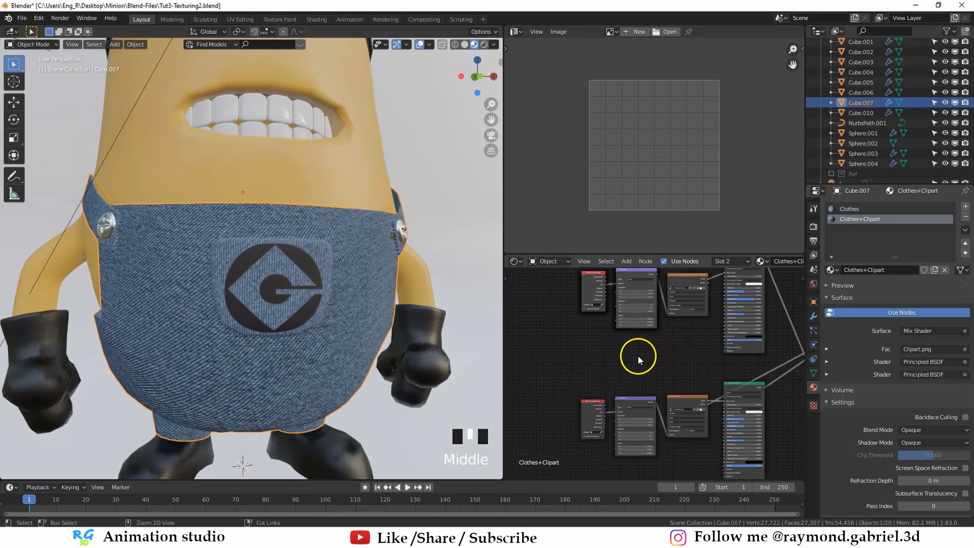
scroll(up, 3)
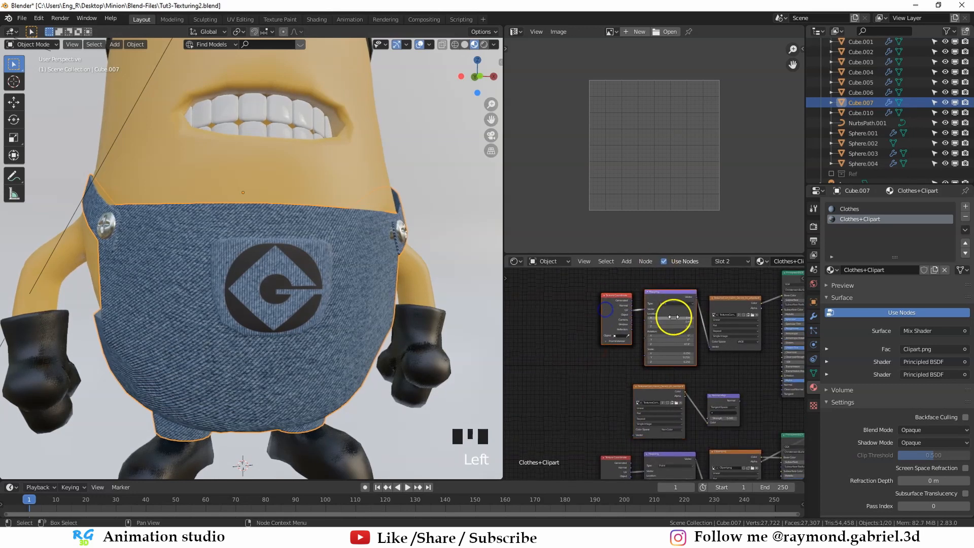
key(shift+d)
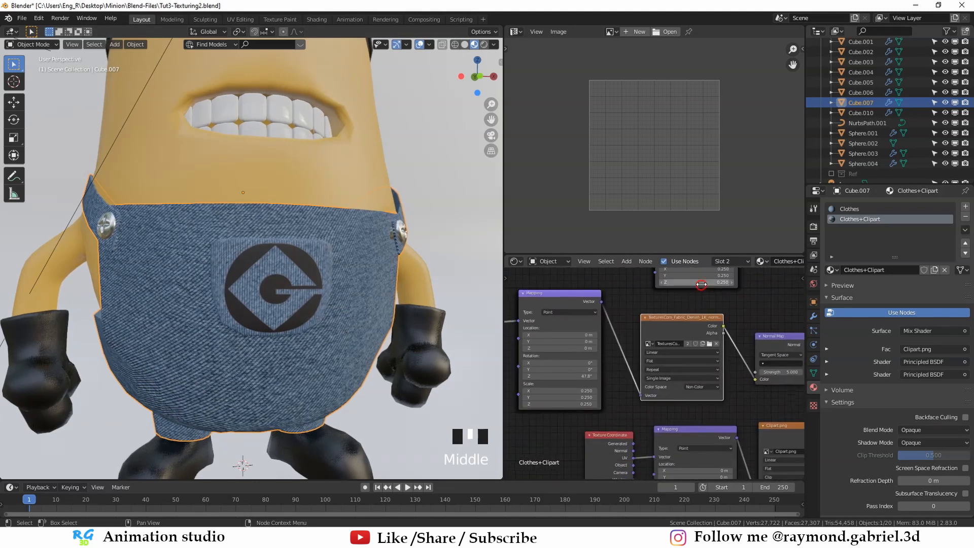
scroll(up, 3)
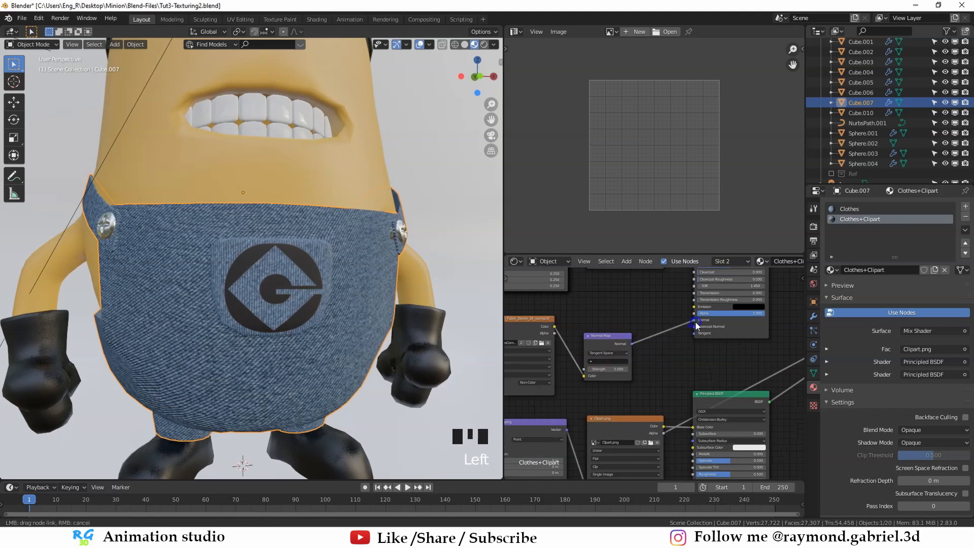
scroll(up, 3)
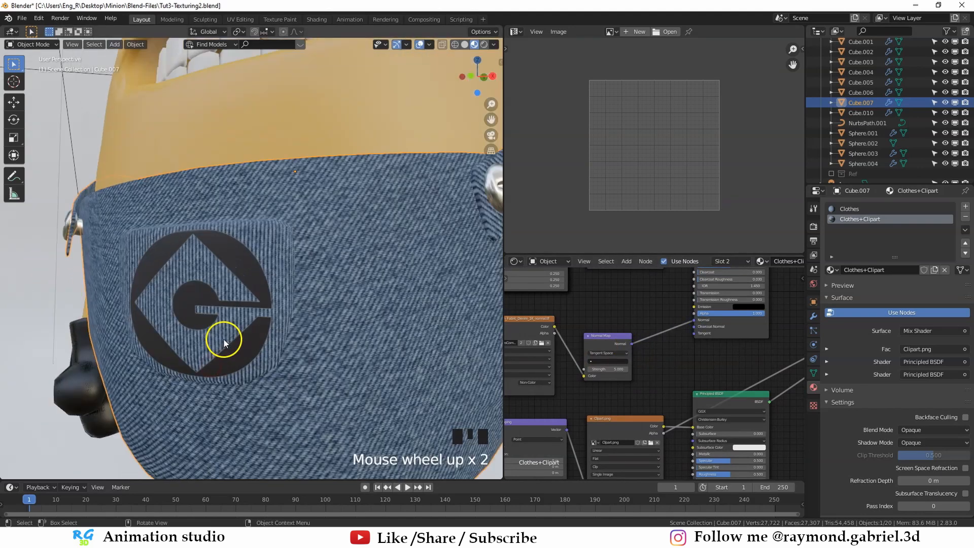
scroll(down, 3)
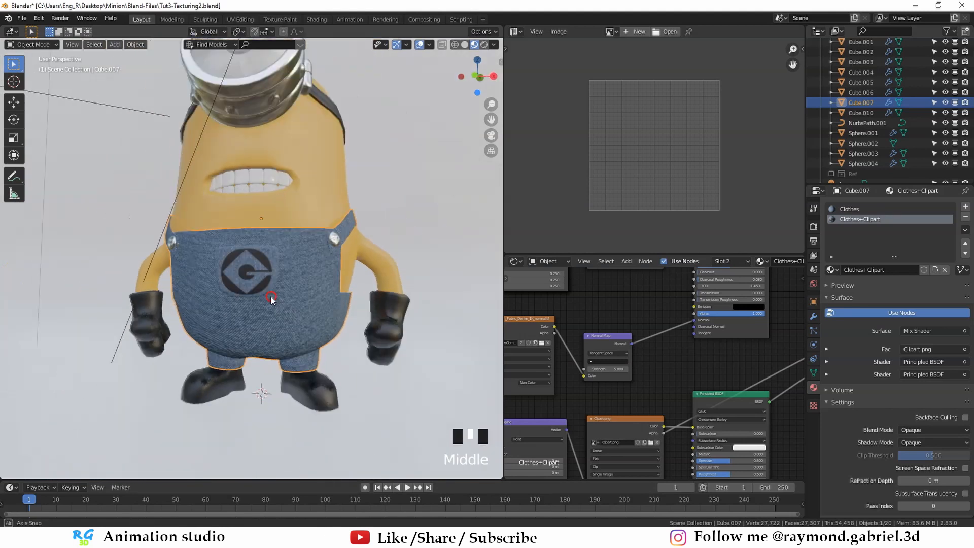
Show the denim normal map in the Image Editor, tidy the nodes, and enter Edit Mode.
scroll(down, 3)
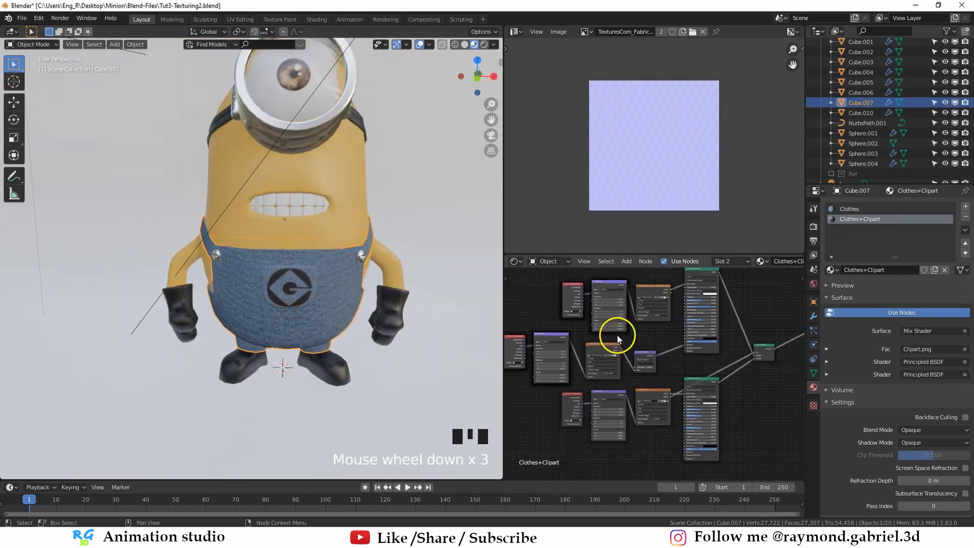
scroll(down, 3)
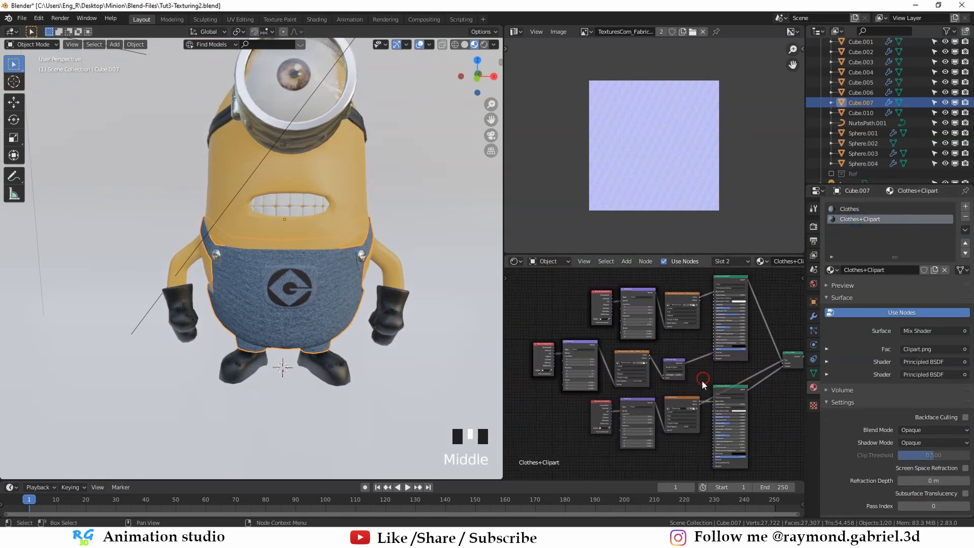
mouse_move(661, 378)
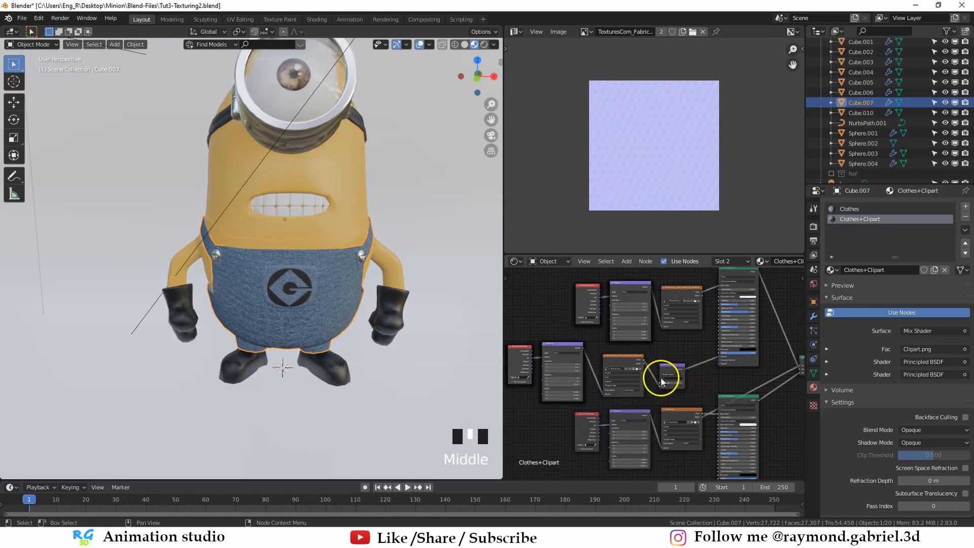
scroll(down, 3)
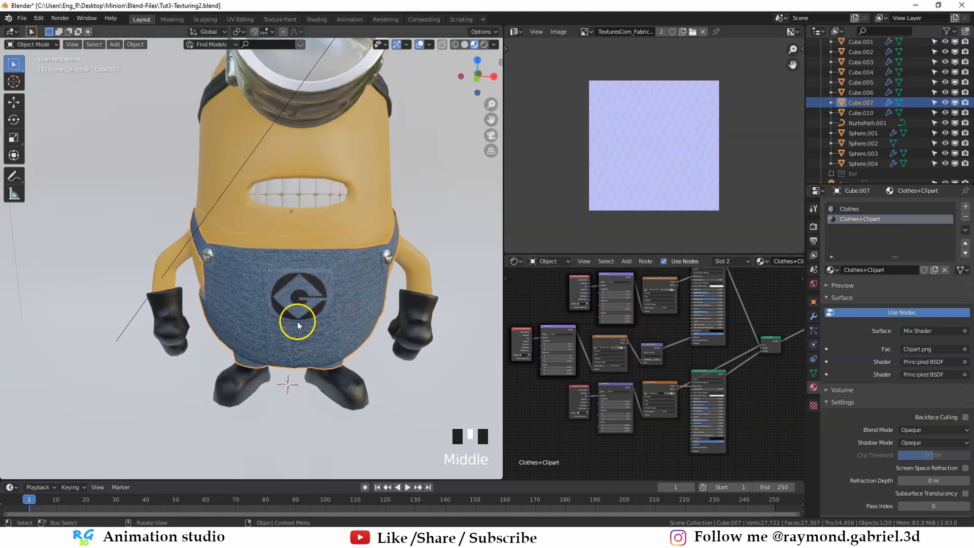
key(Tab)
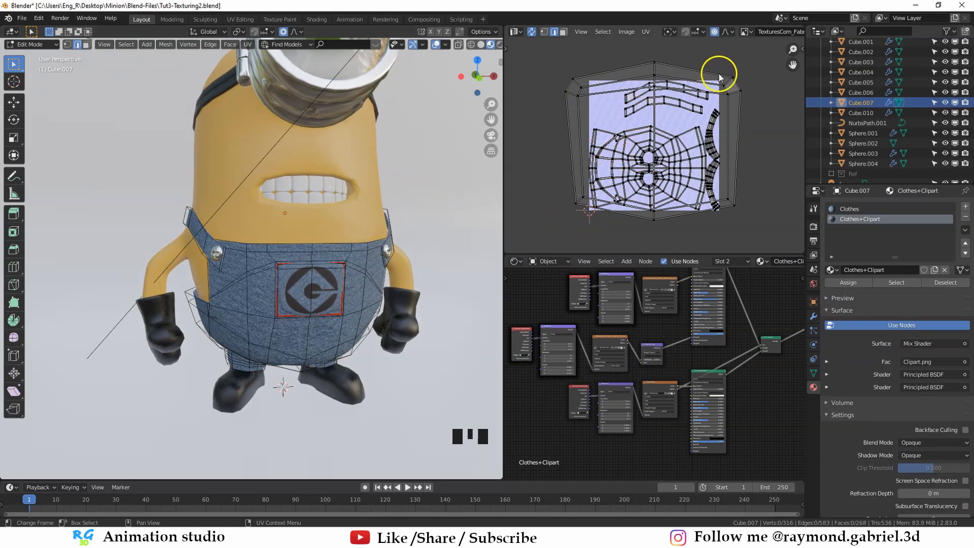
mouse_move(612, 211)
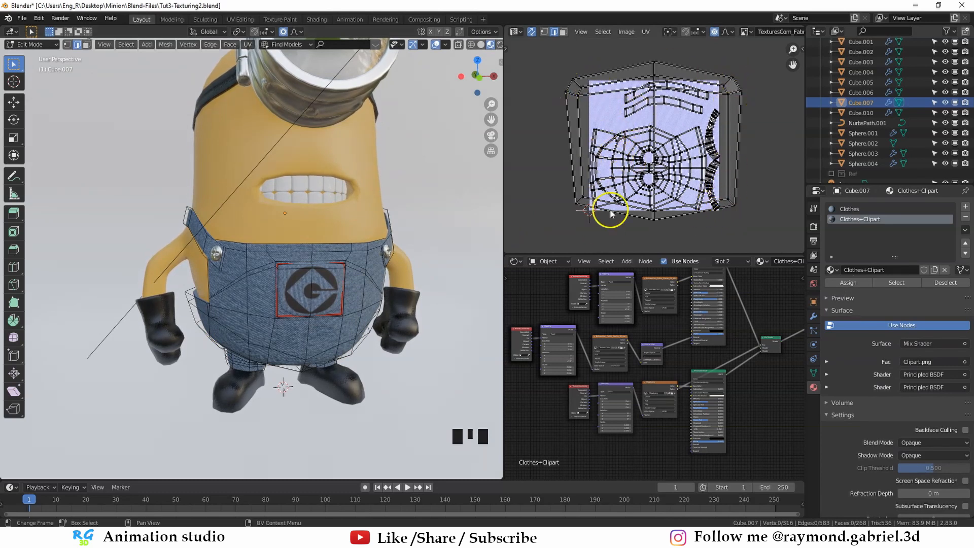
Switch to the Object Data tab to view the single UVMap entry under UV Maps.
scroll(up, 3)
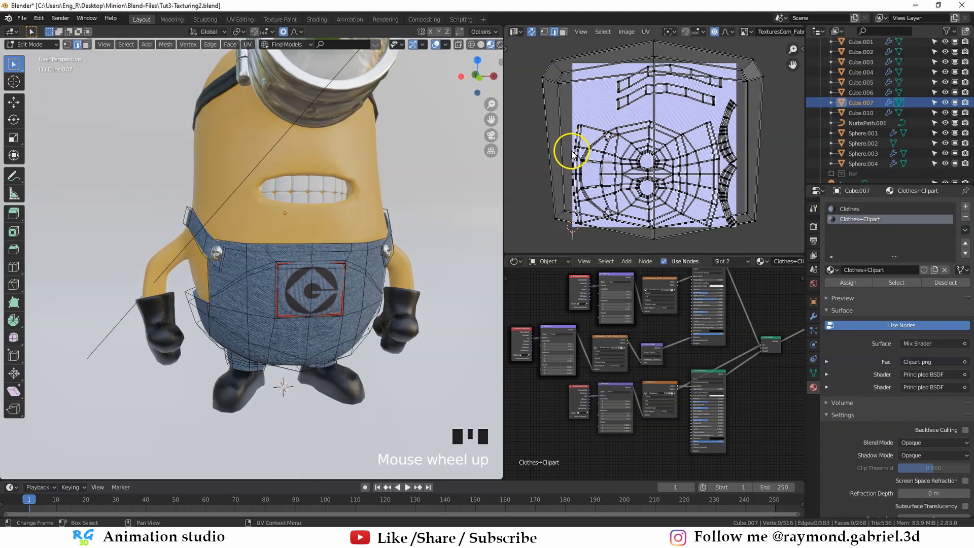
scroll(up, 3)
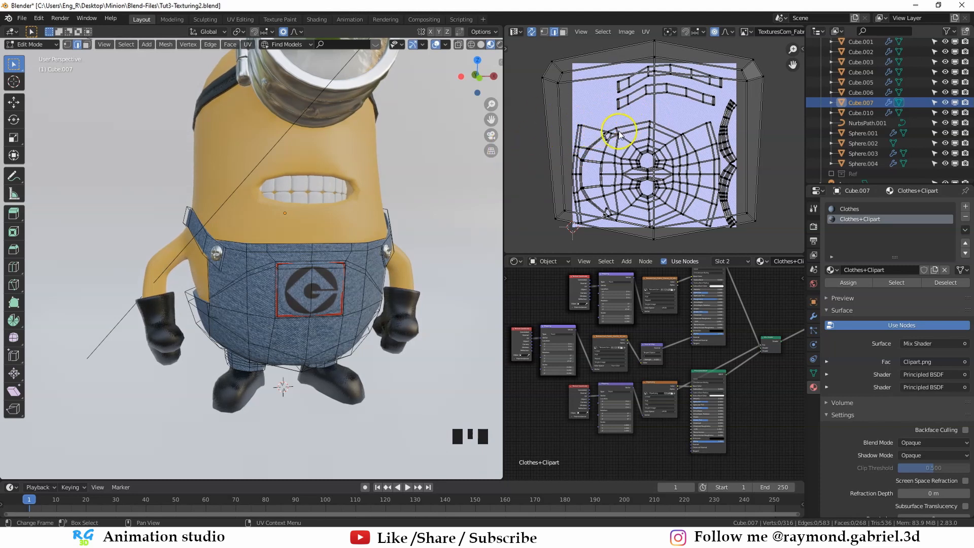
scroll(up, 3)
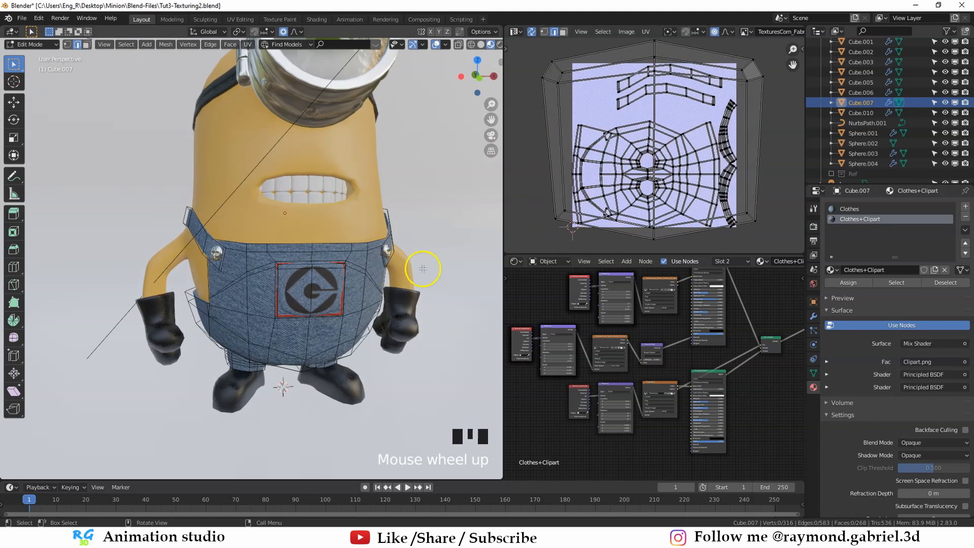
scroll(up, 3)
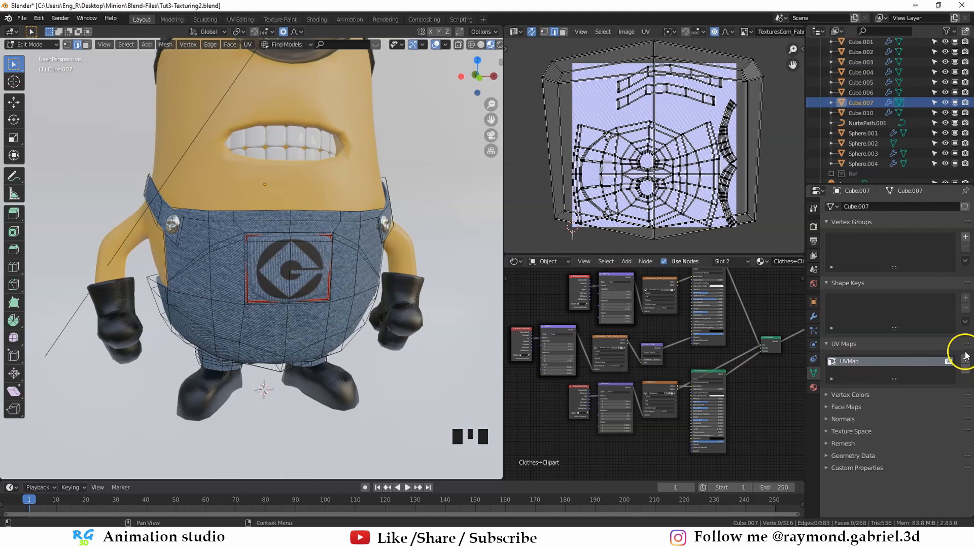
Add a 'Bake' UV map, unwrap the overalls into it, and show the Render bake settings.
click(965, 357)
text(Bake)
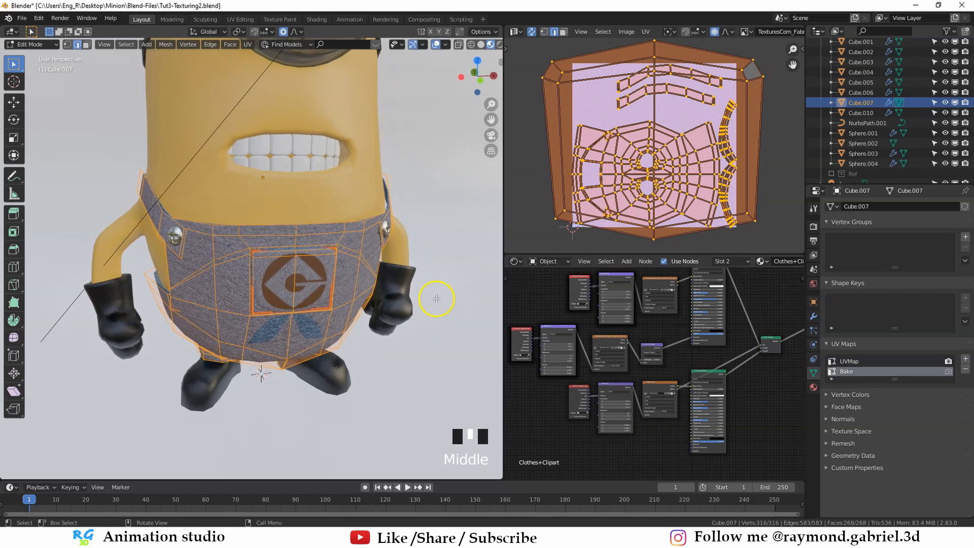
key(u)
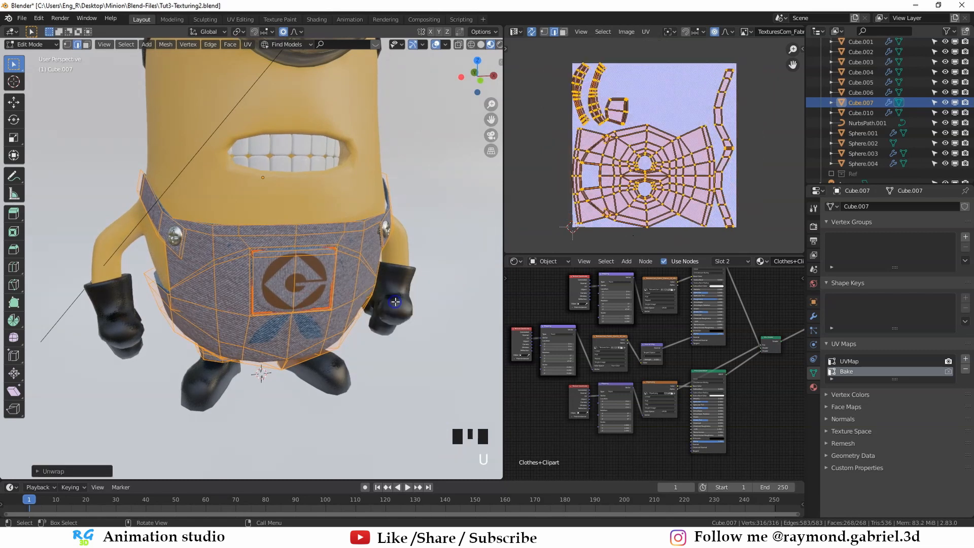
scroll(down, 3)
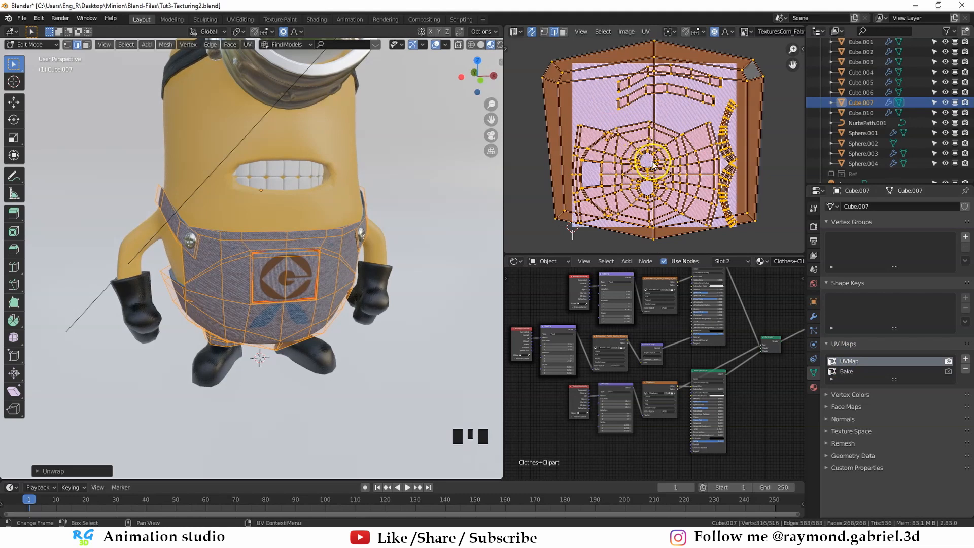
click(846, 370)
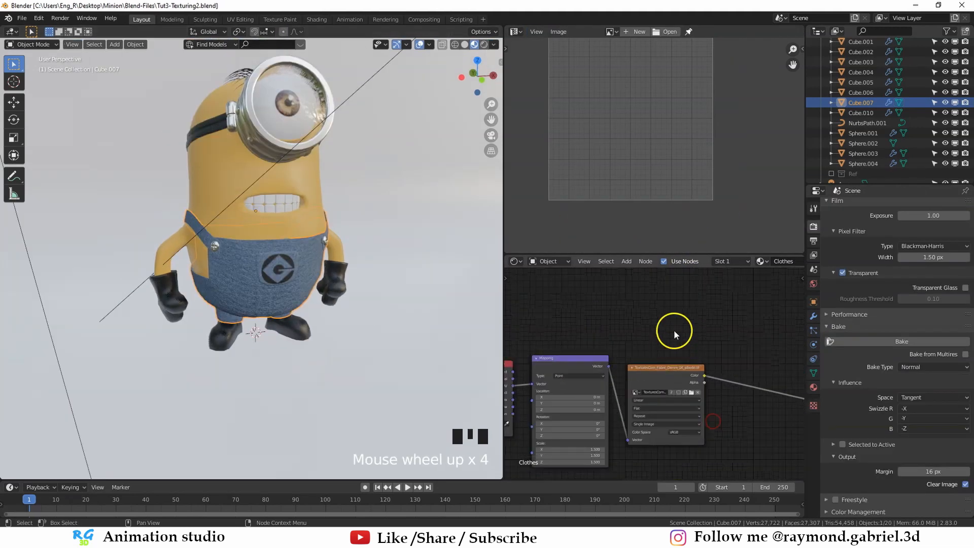
Add an Image Texture node with a new blank 1024×1024 image named Diffuse-Map.
key(shift+a)
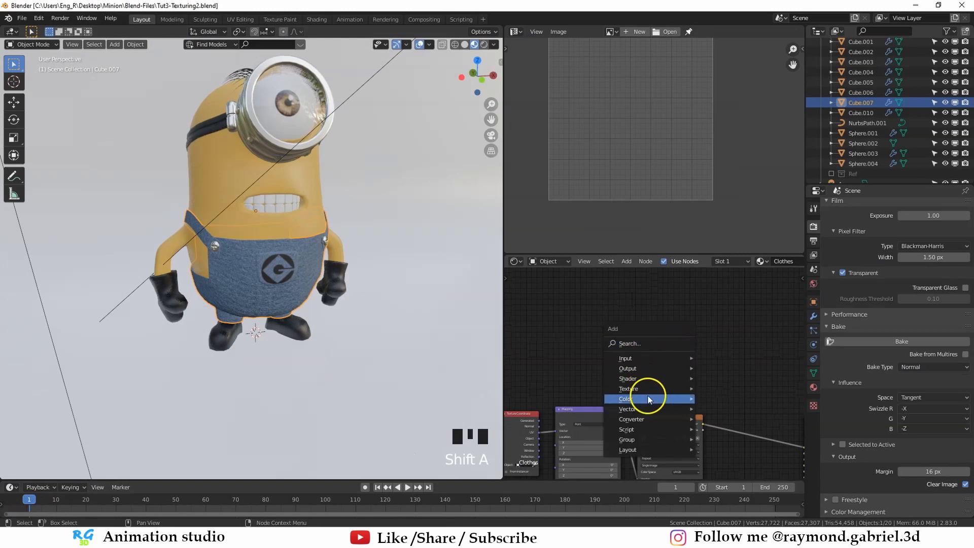
click(627, 388)
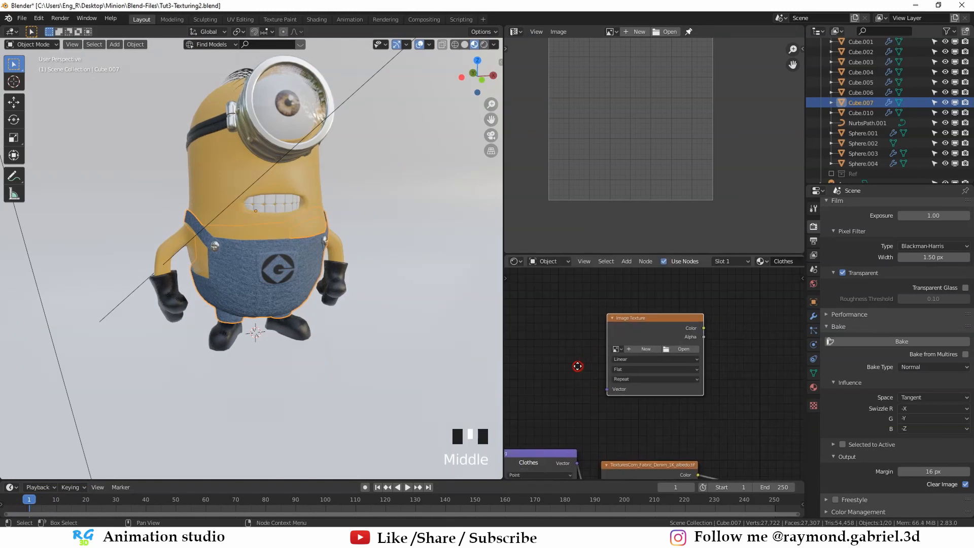
scroll(up, 3)
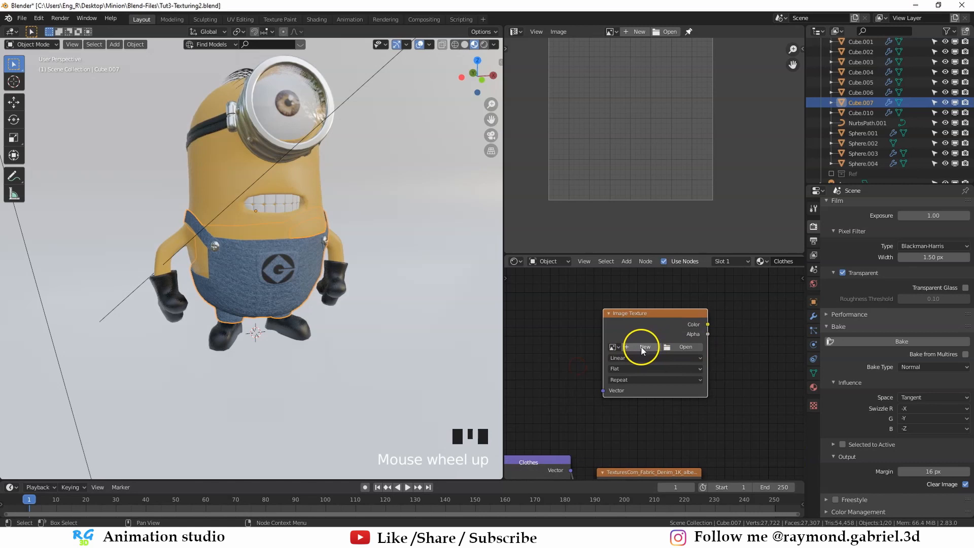
click(644, 346)
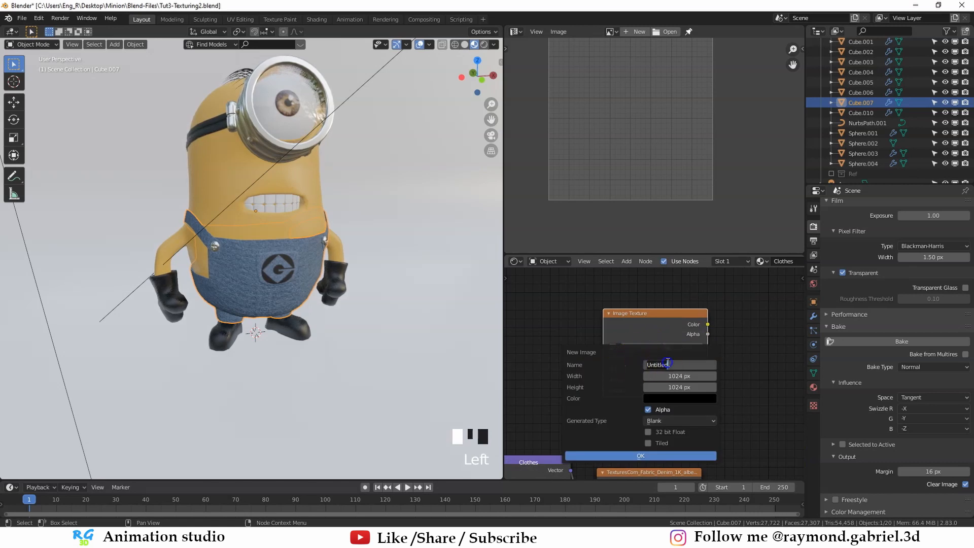
text(Diffuse-Map)
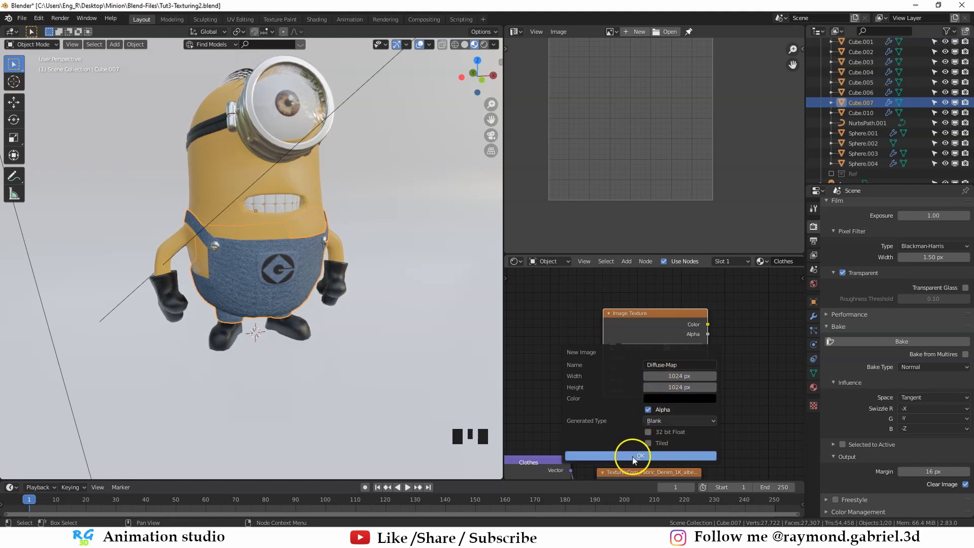
click(639, 455)
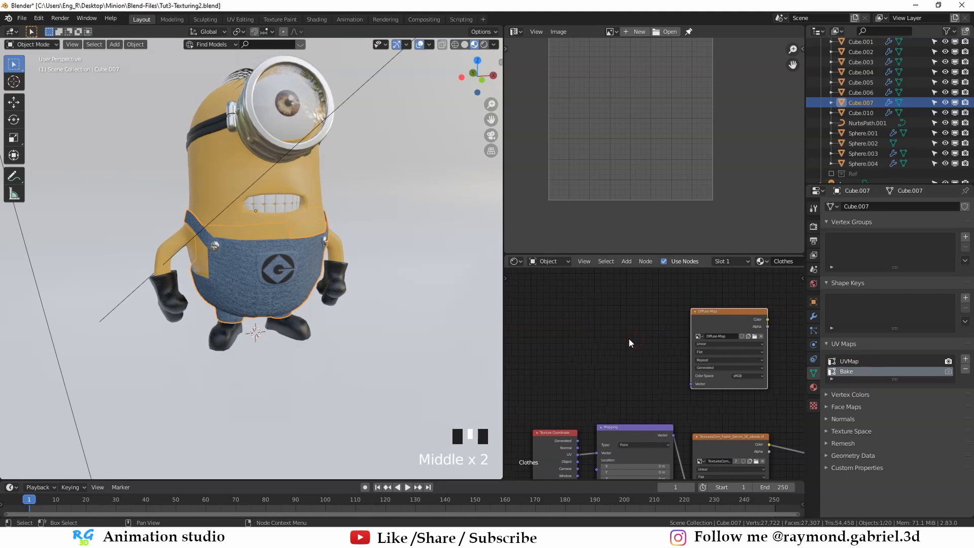
Add a Bake UV Map node feeding Diffuse-Map's Vector in both Clothes and Clothes+Clipart.
key(shift+a)
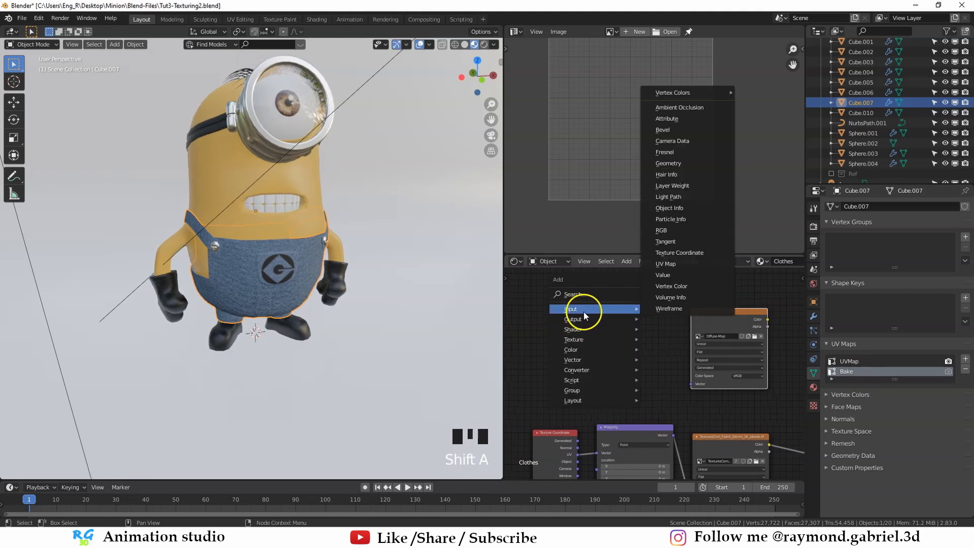
click(665, 262)
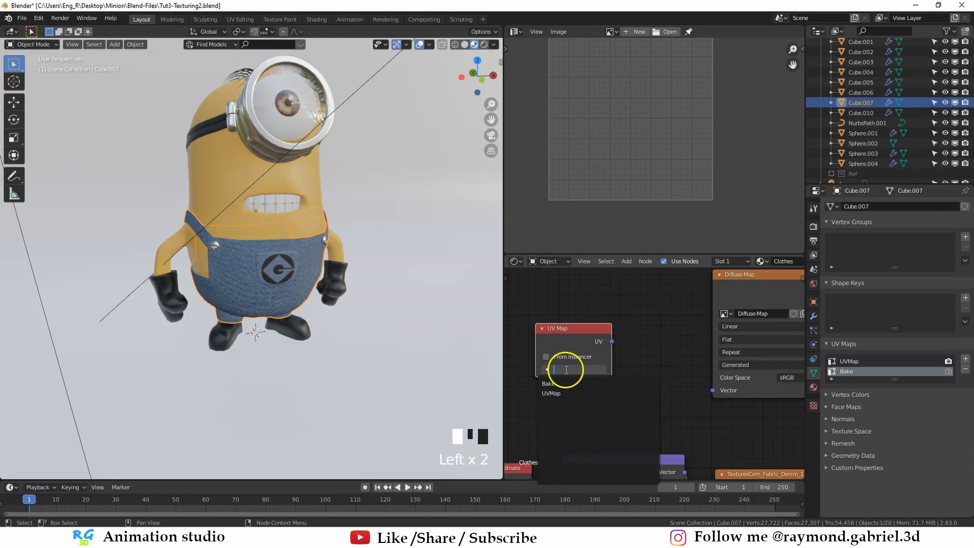
click(567, 383)
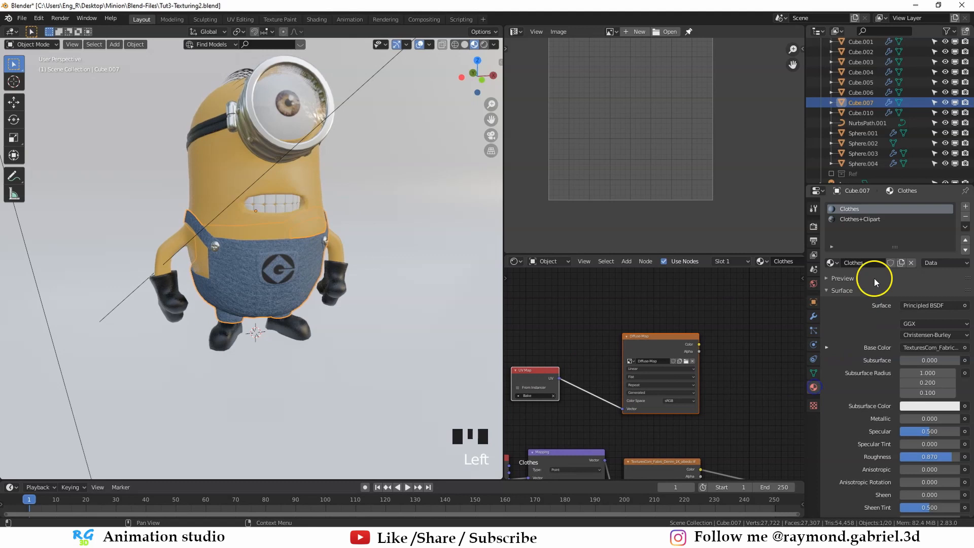
scroll(down, 3)
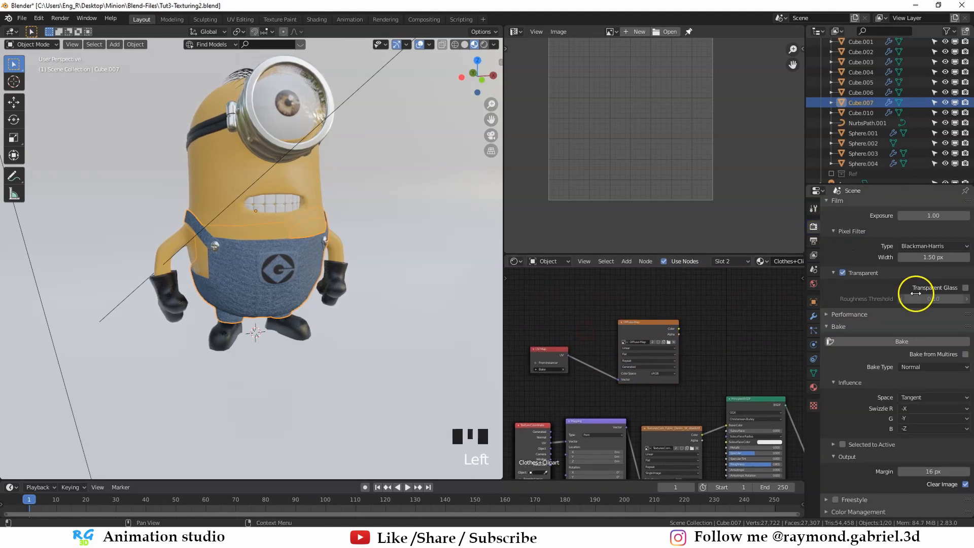
Set Bake Type to Diffuse with only Color, and make the Diffuse-Map node active.
scroll(up, 3)
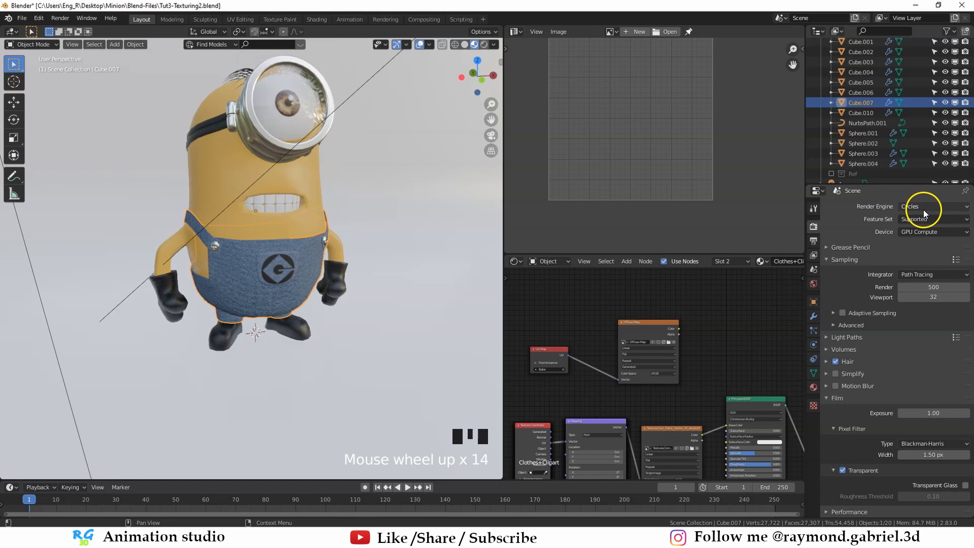
scroll(down, 3)
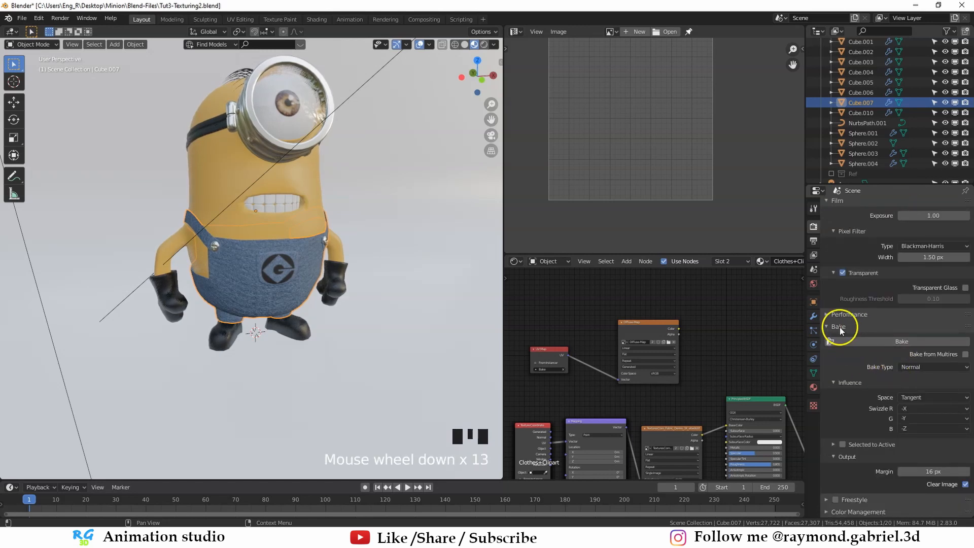
scroll(up, 3)
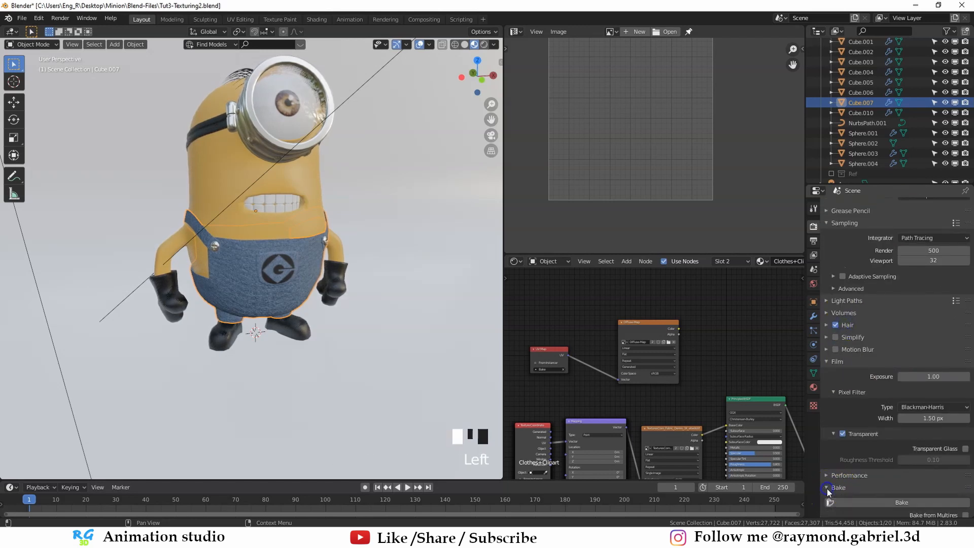
click(931, 366)
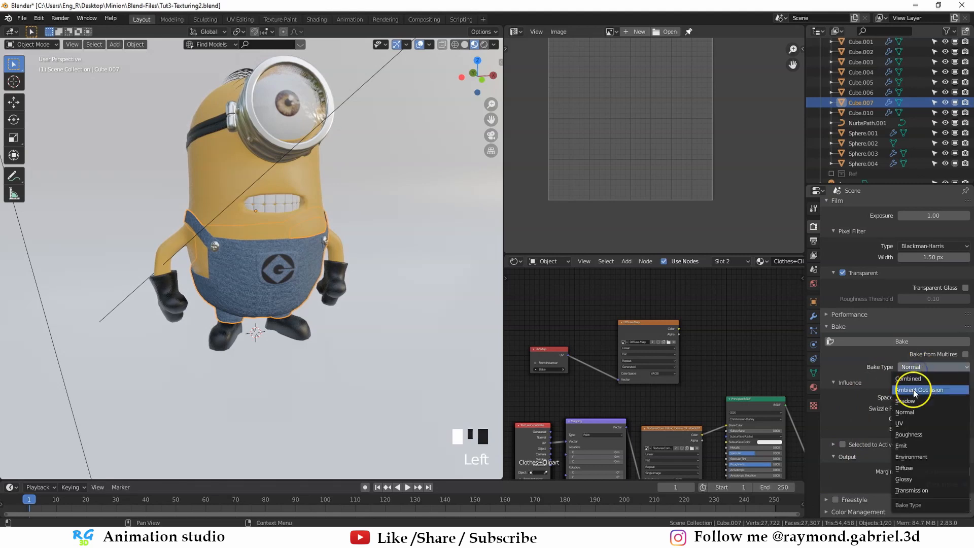
click(905, 468)
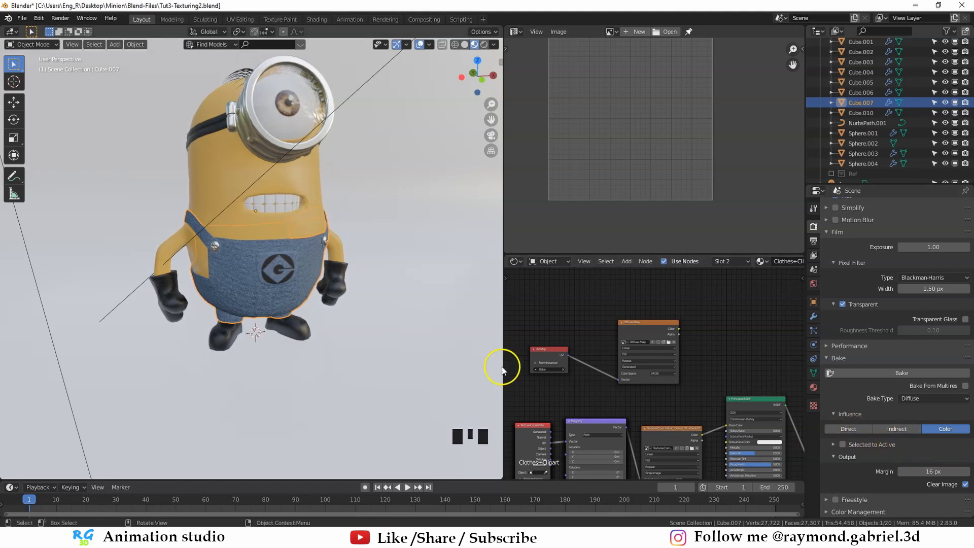
scroll(up, 3)
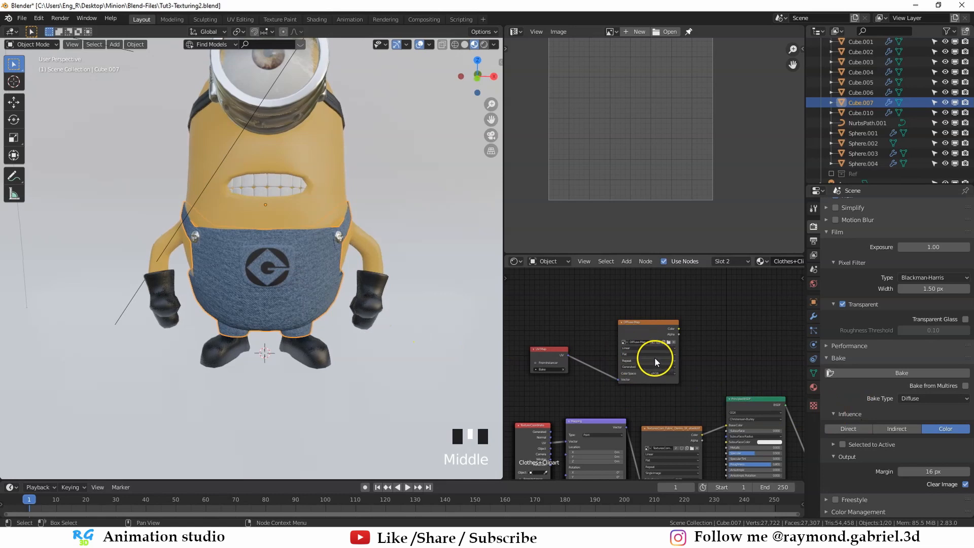
click(900, 373)
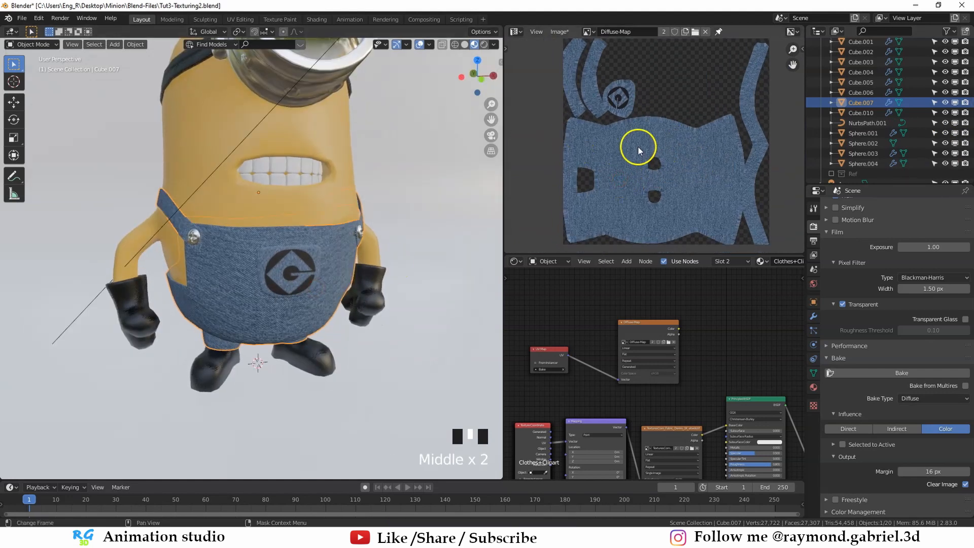
Inspect the baked denim Diffuse-Map up close and open its Image menu.
scroll(down, 3)
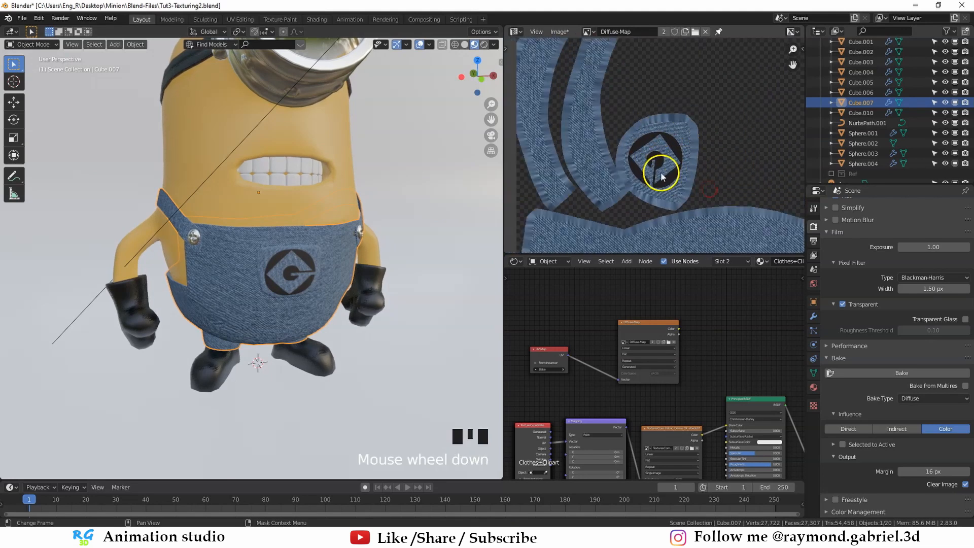
scroll(down, 3)
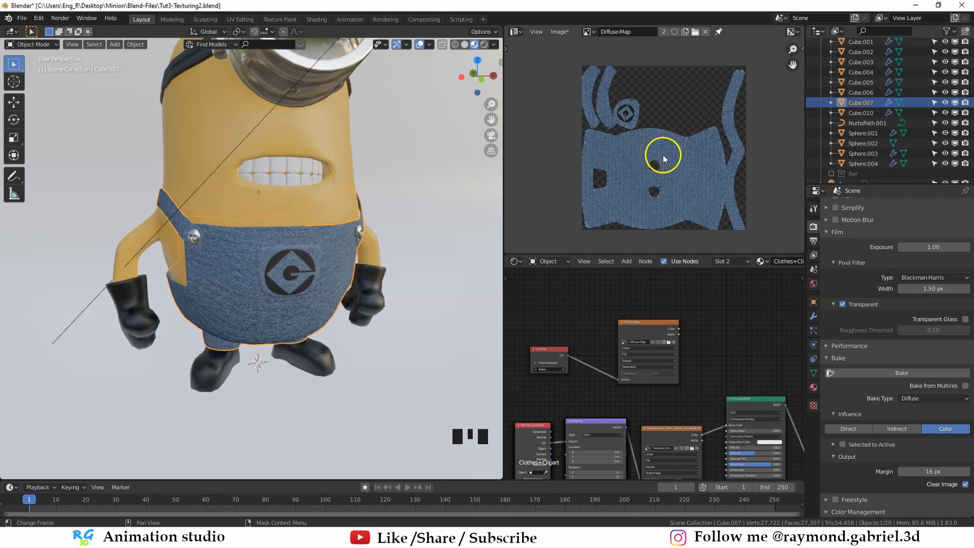
scroll(up, 3)
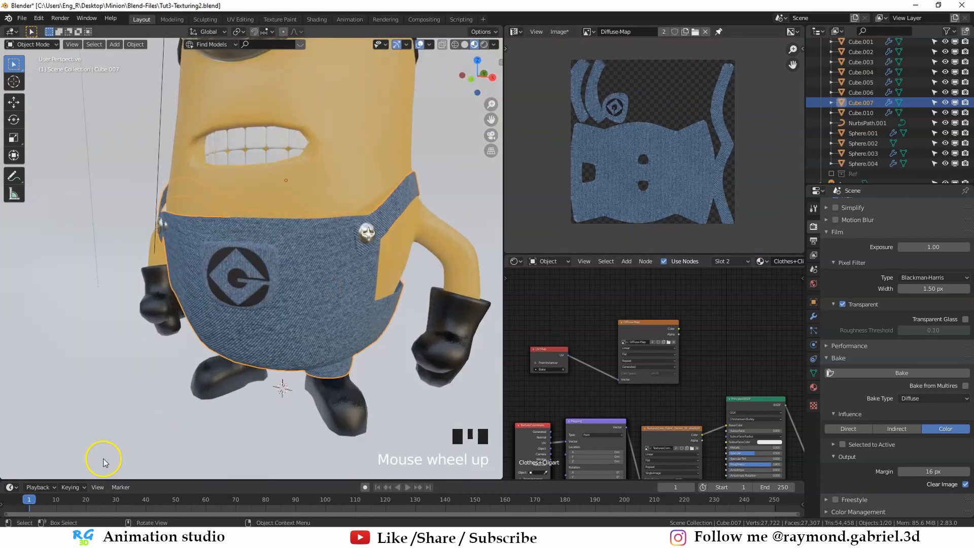
scroll(down, 3)
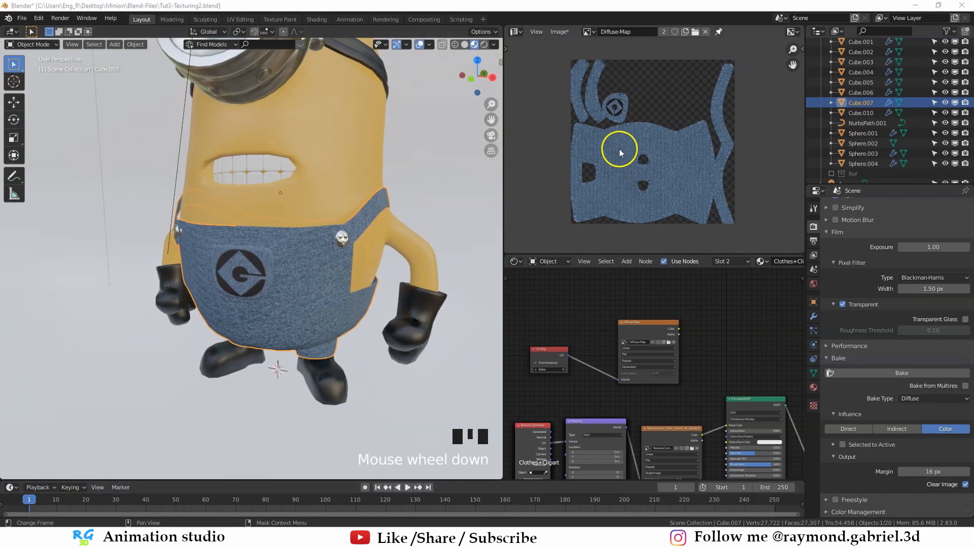
click(559, 32)
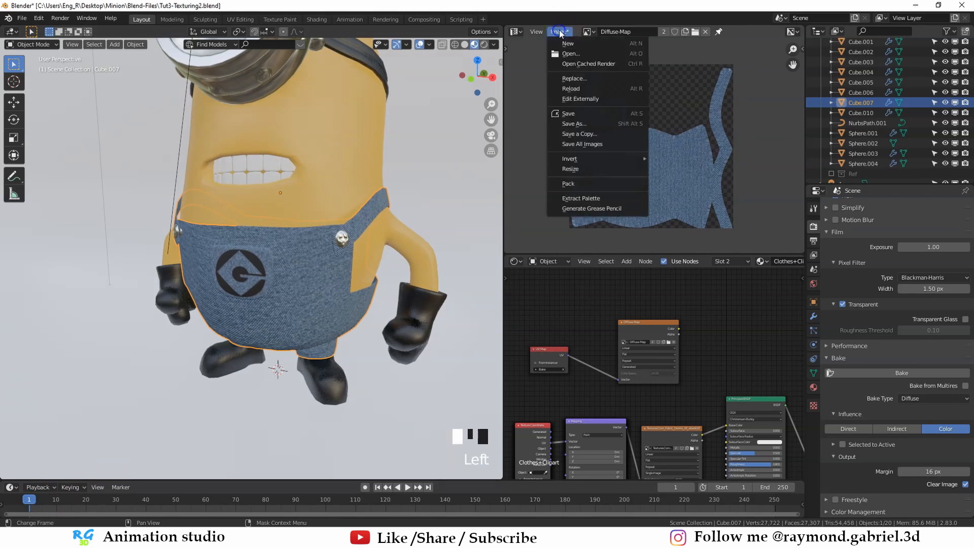
Save the baked Diffuse-Map image.
click(573, 123)
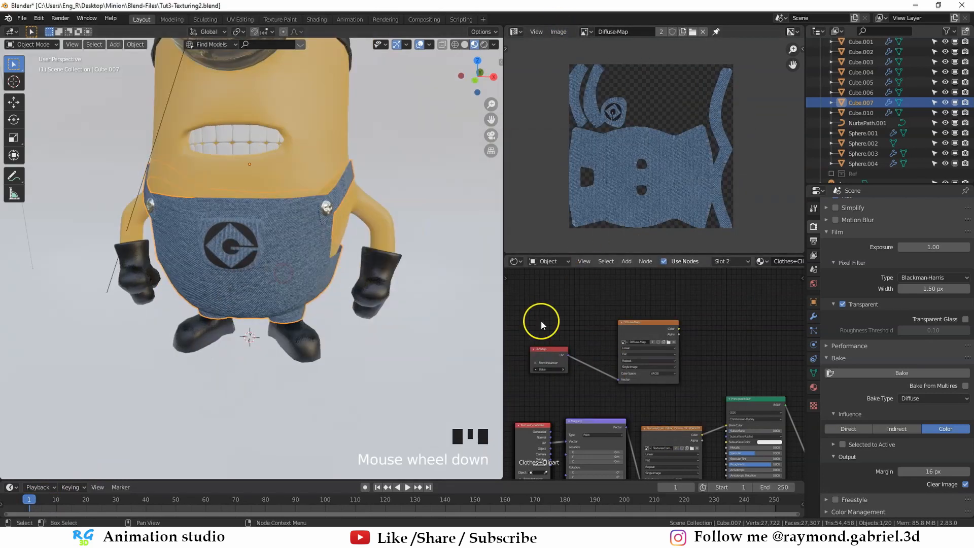
scroll(down, 3)
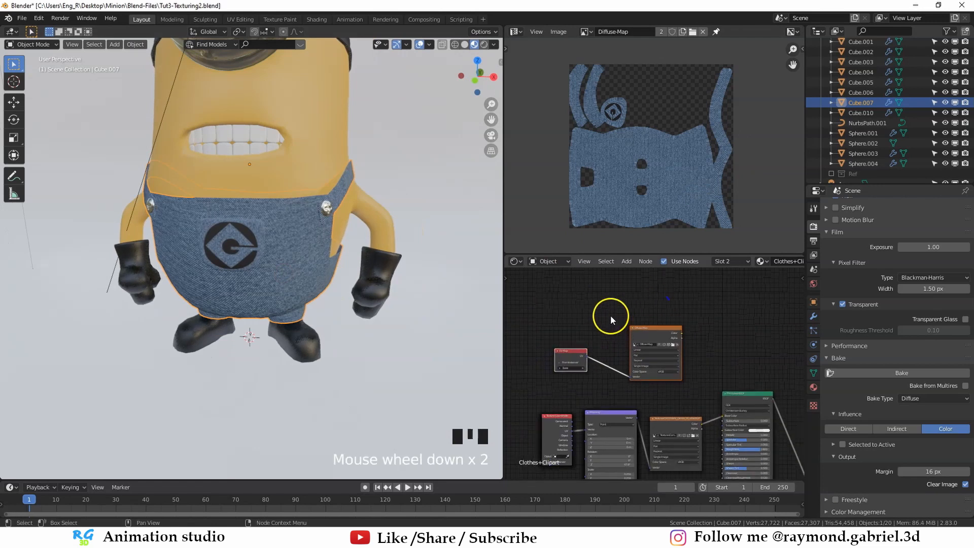
scroll(up, 3)
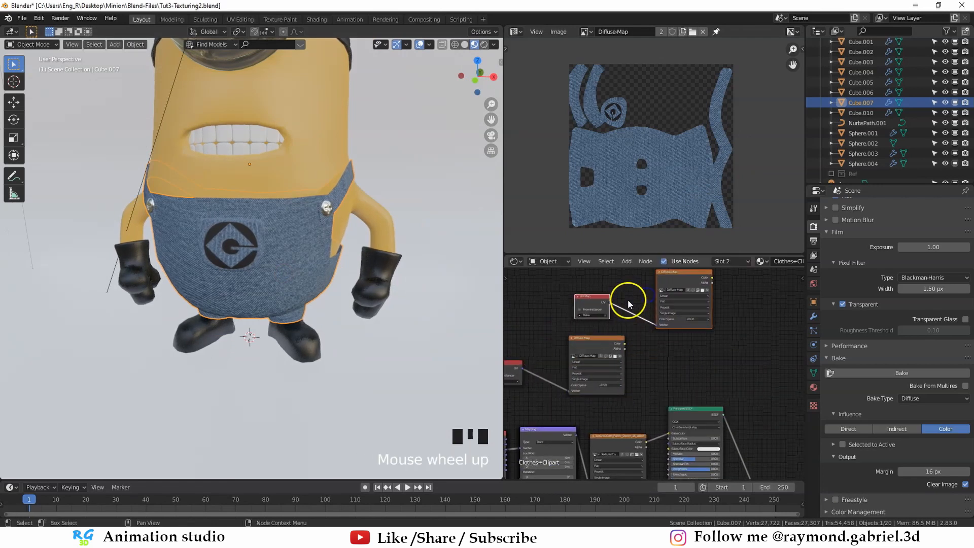
scroll(up, 3)
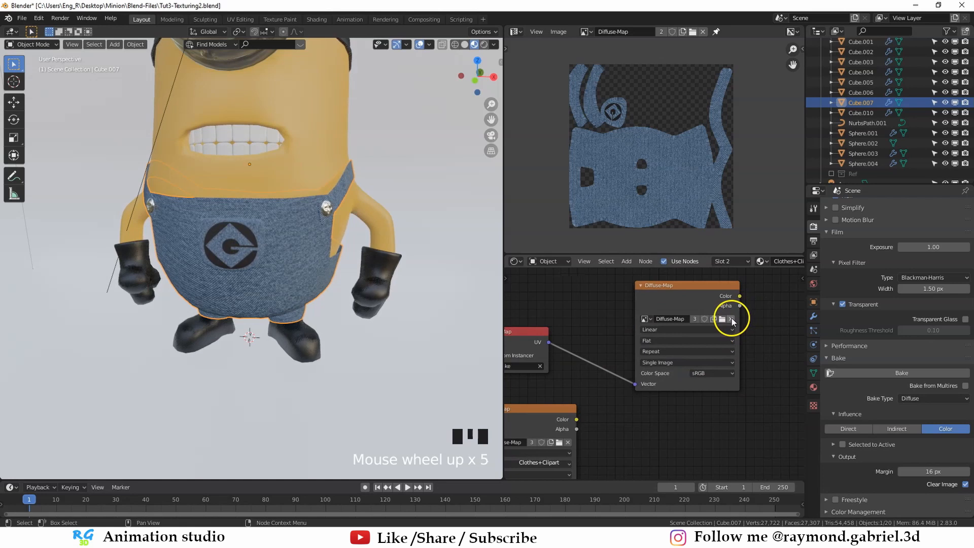
Swap the image node to Normal-Map and paste the UV Map and image nodes into Clothes.
click(730, 318)
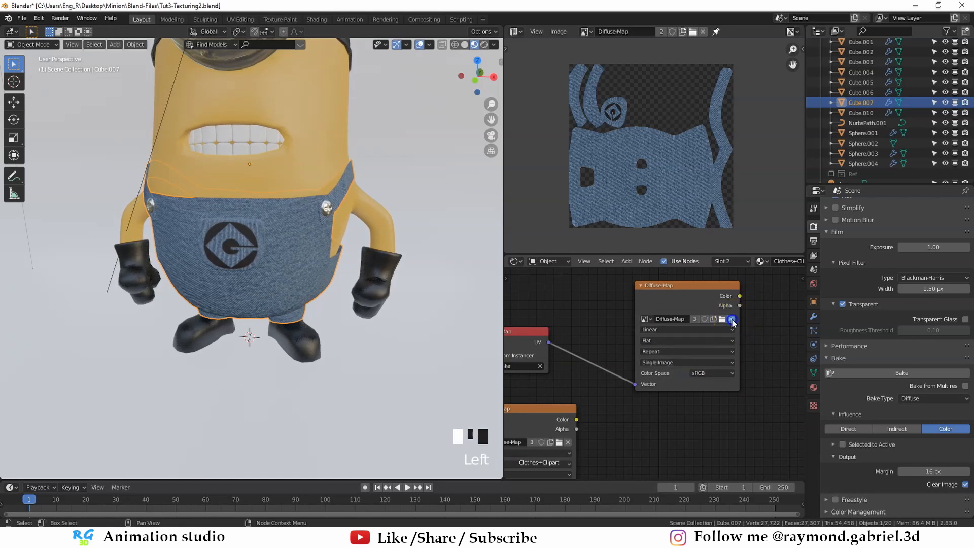
scroll(down, 3)
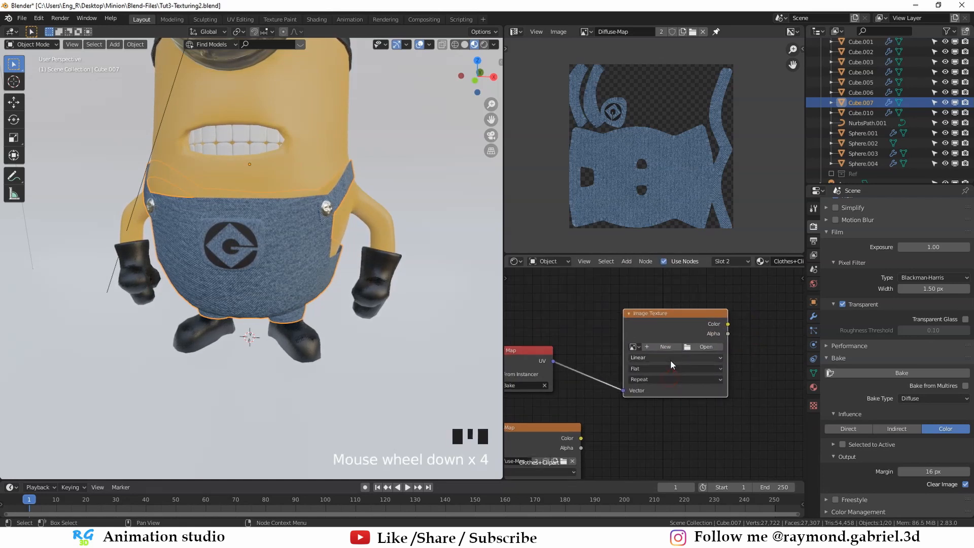
click(665, 347)
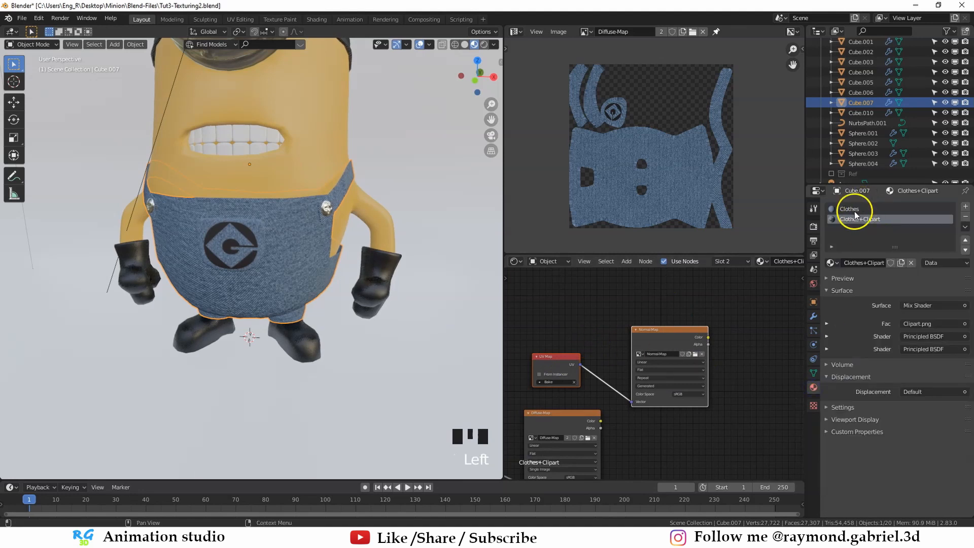
click(851, 209)
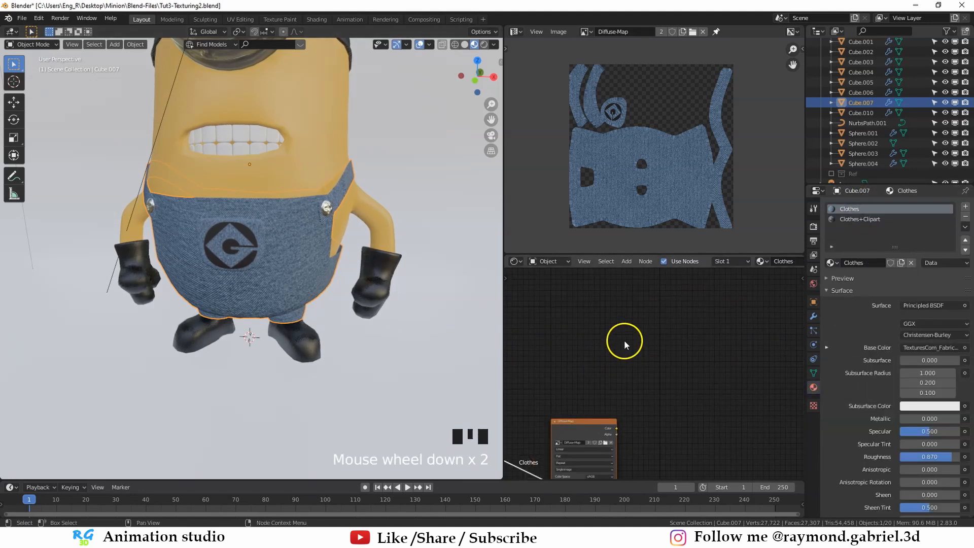
key(ctrl+v)
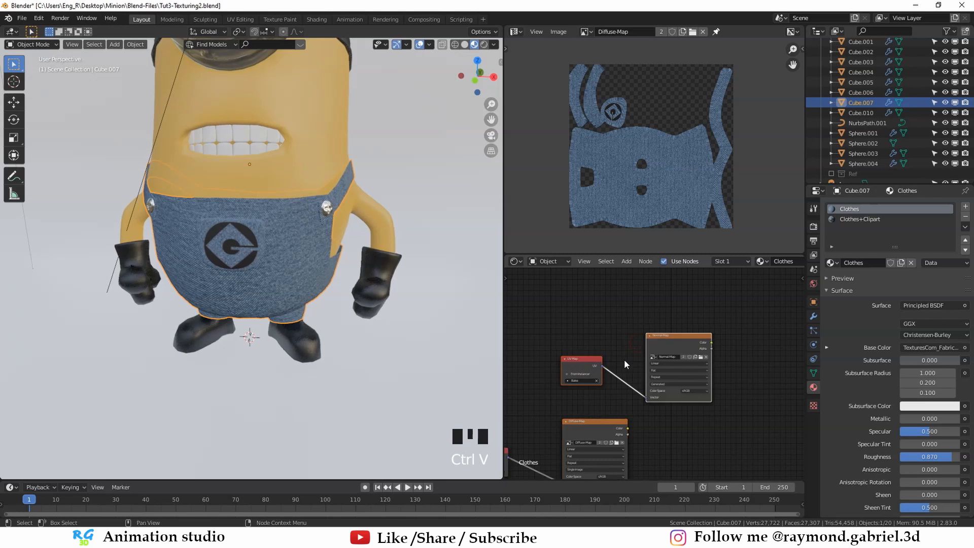
click(812, 225)
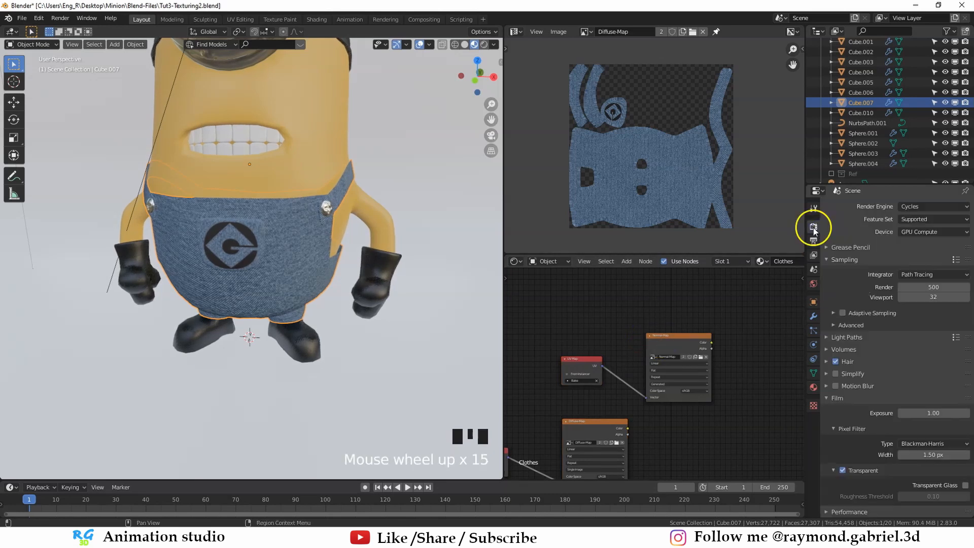
Bake a tangent-space Normal map with swizzle +X/+Y/+Z into the Normal-Map image.
click(931, 398)
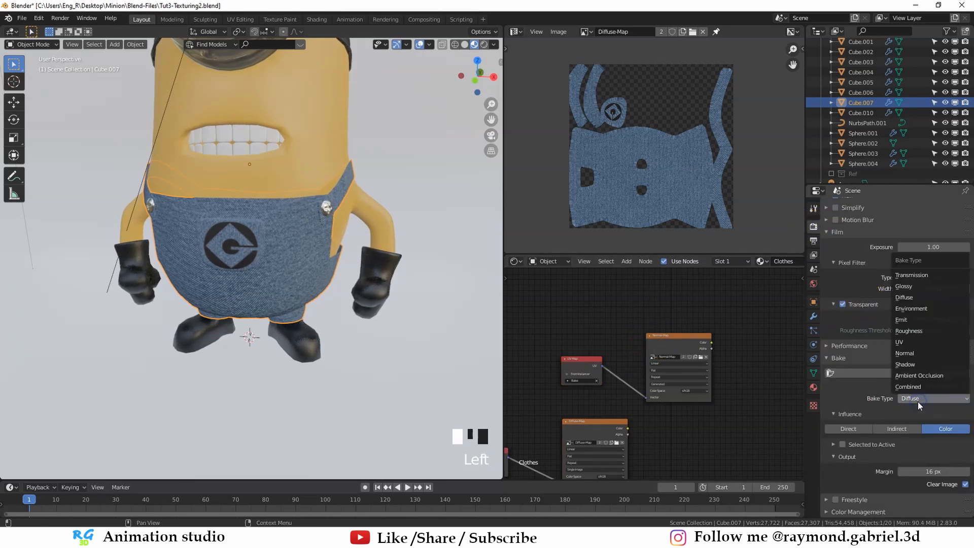
click(904, 353)
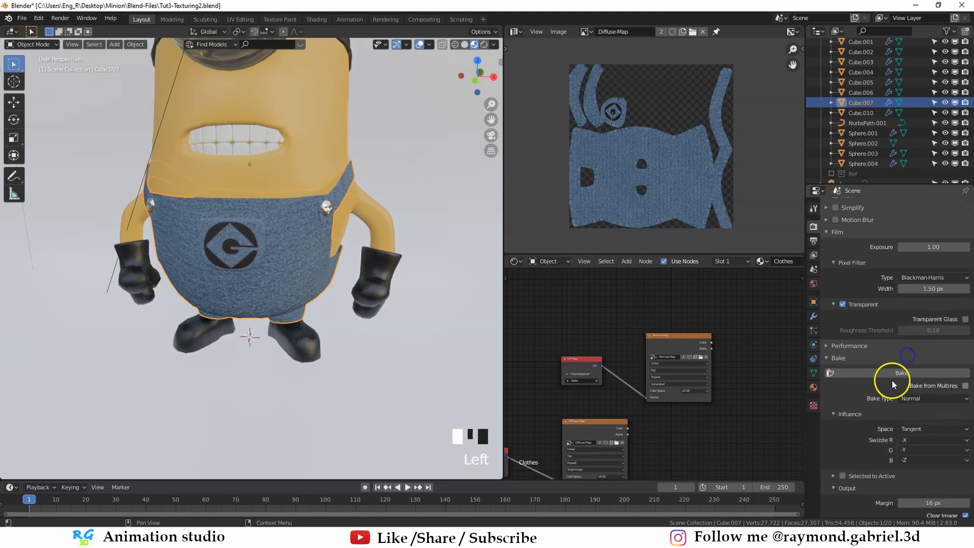
click(931, 429)
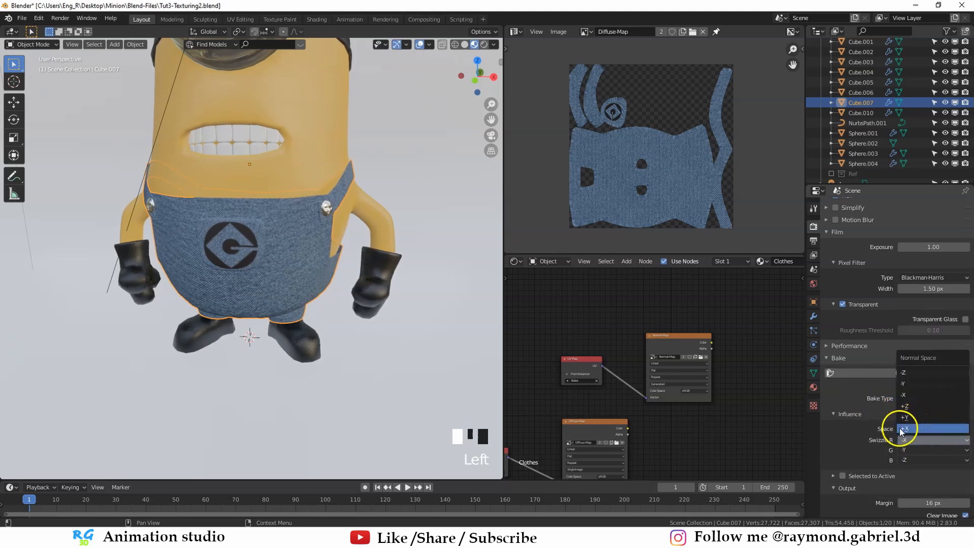
click(904, 428)
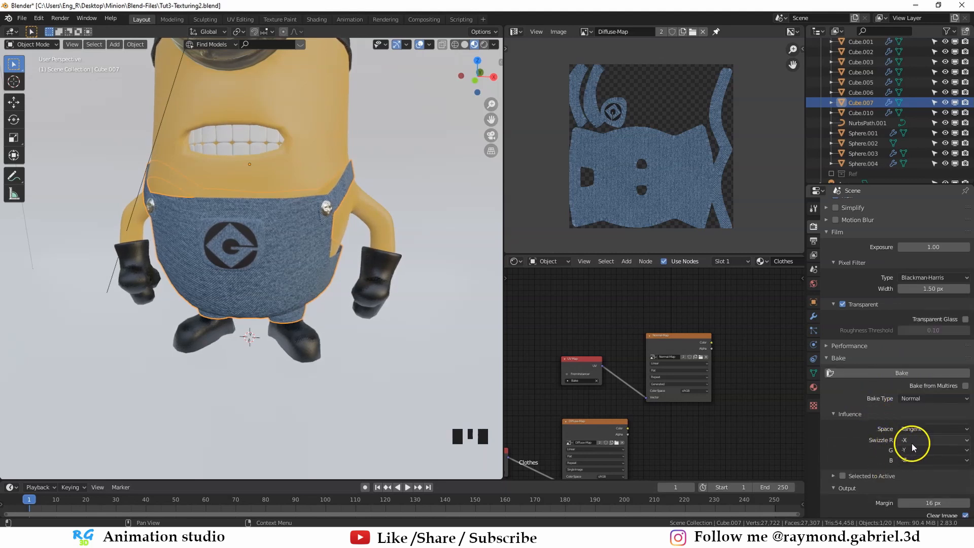
click(925, 429)
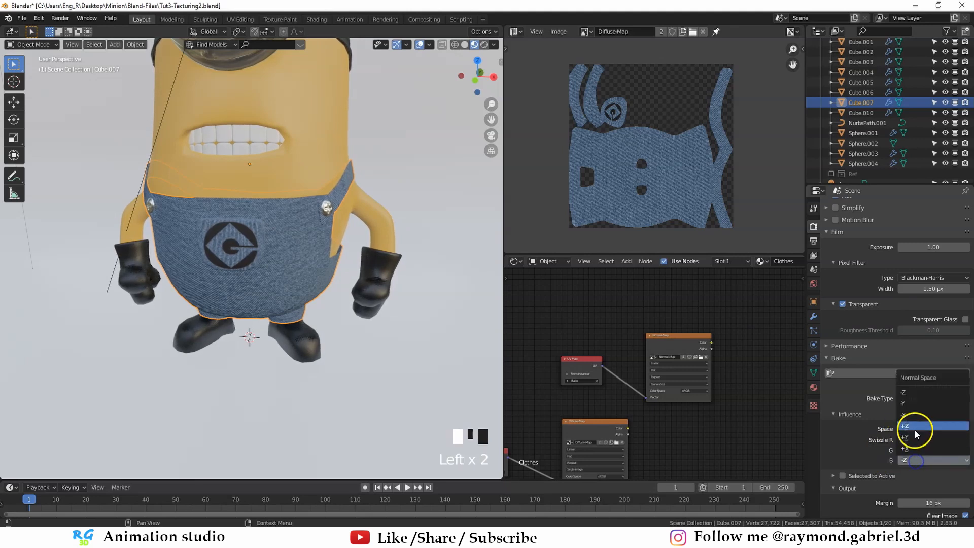
click(910, 428)
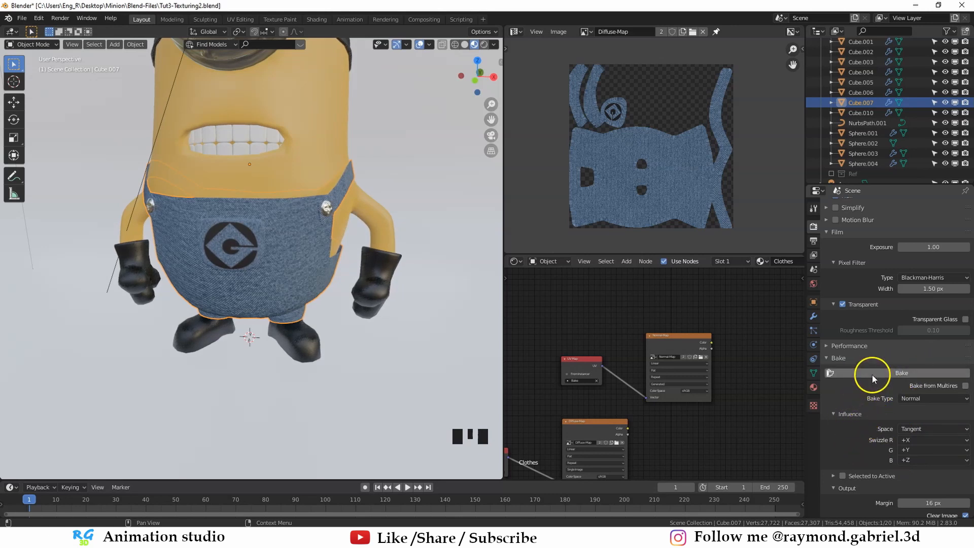
click(900, 373)
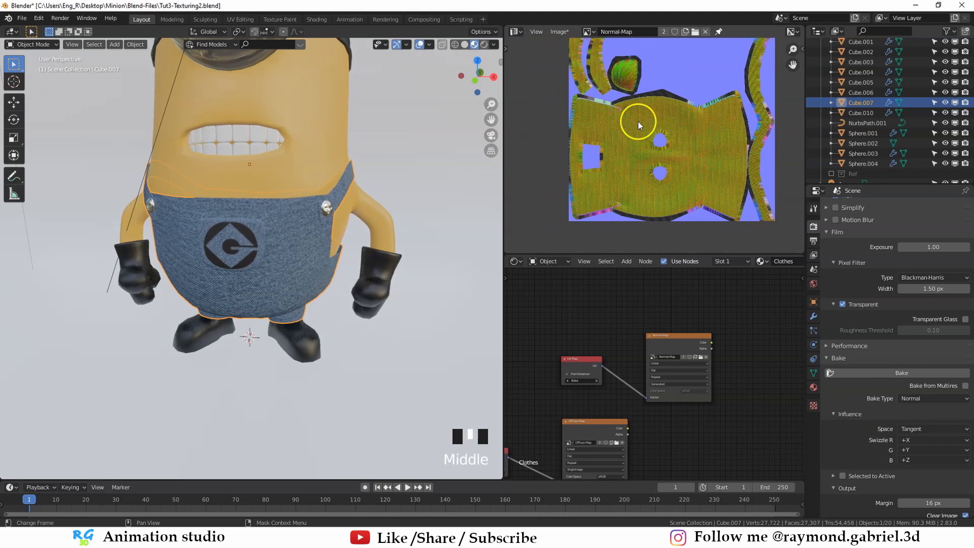
scroll(down, 3)
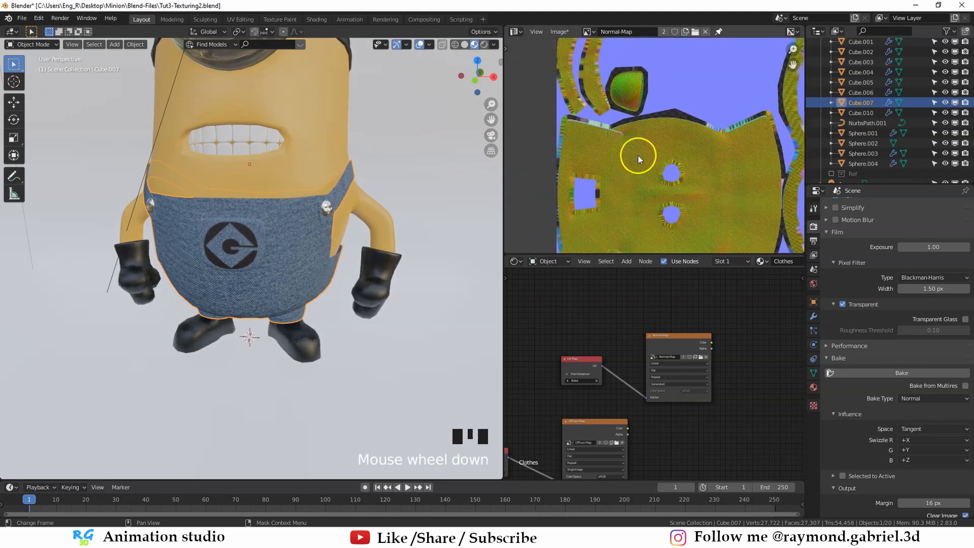
scroll(down, 3)
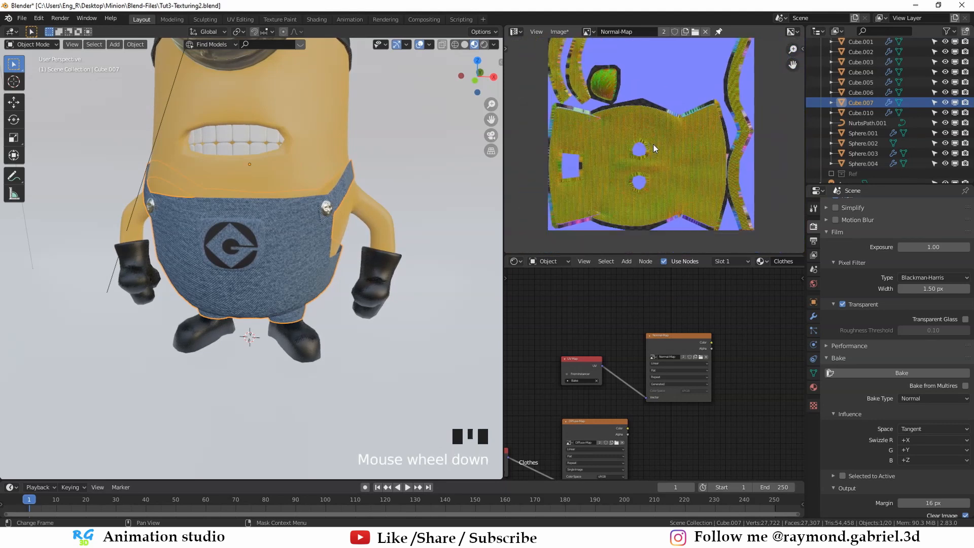
scroll(down, 3)
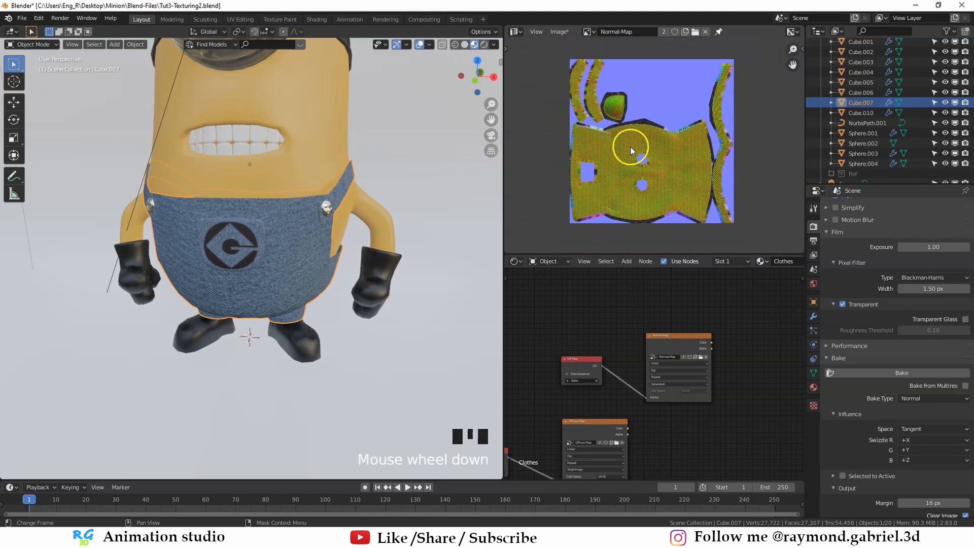
scroll(up, 3)
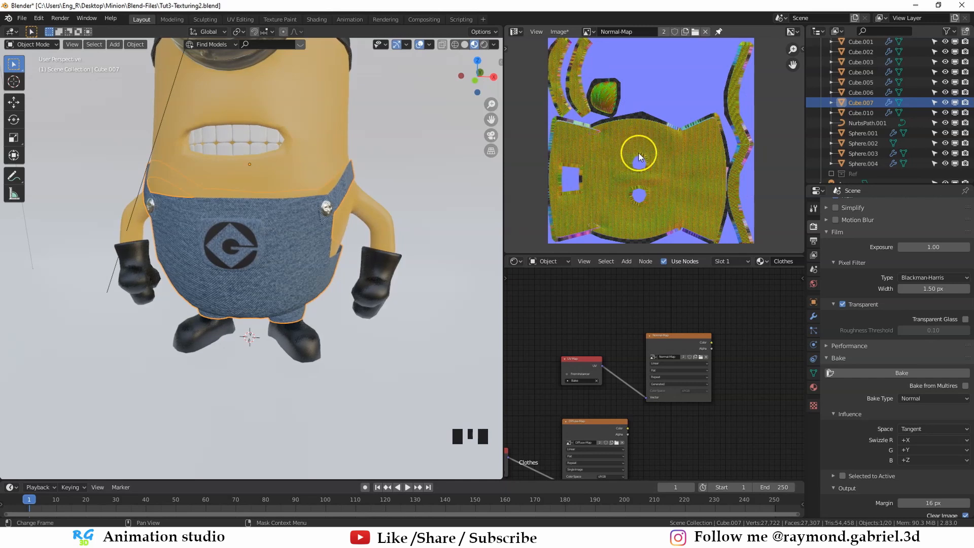
scroll(down, 3)
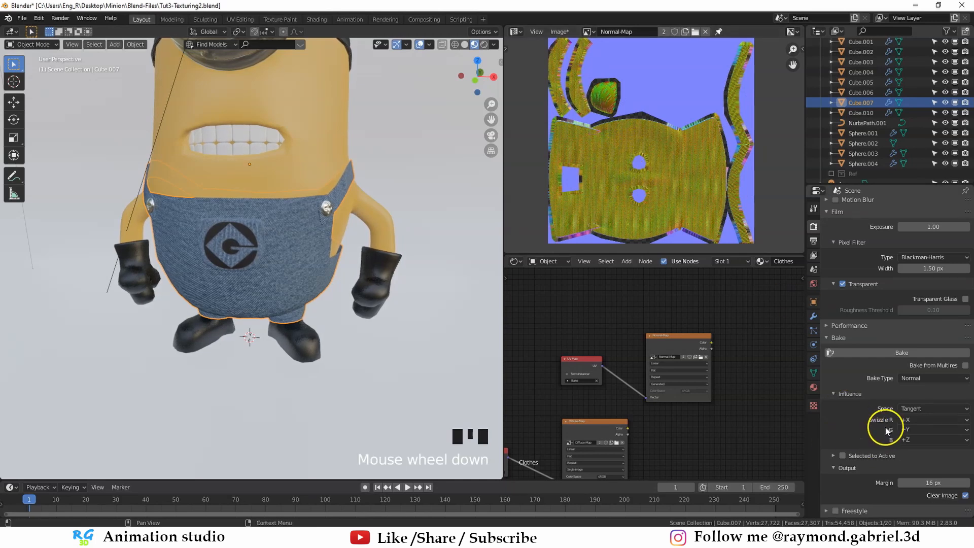
Flip swizzle red to -X and blue to -Z, then rebake the normal map.
click(932, 419)
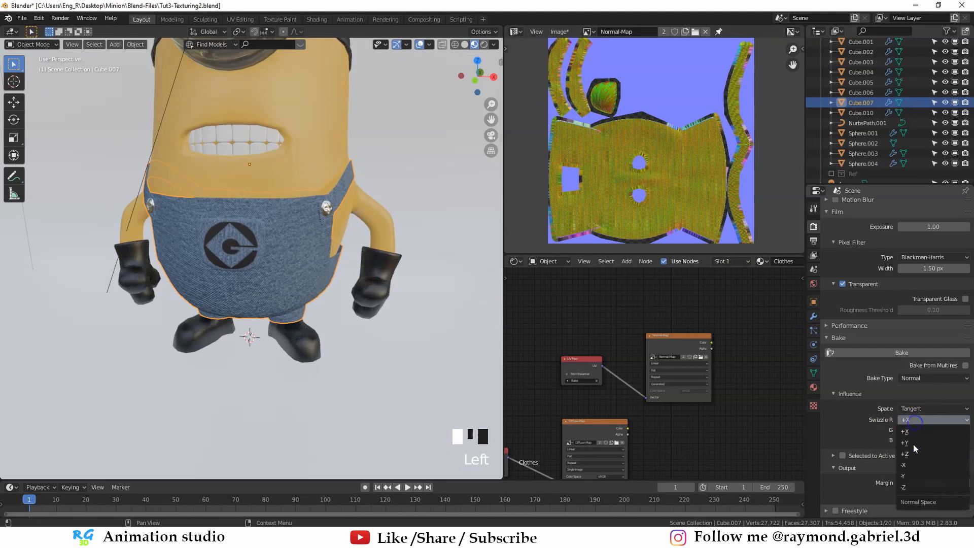
click(906, 465)
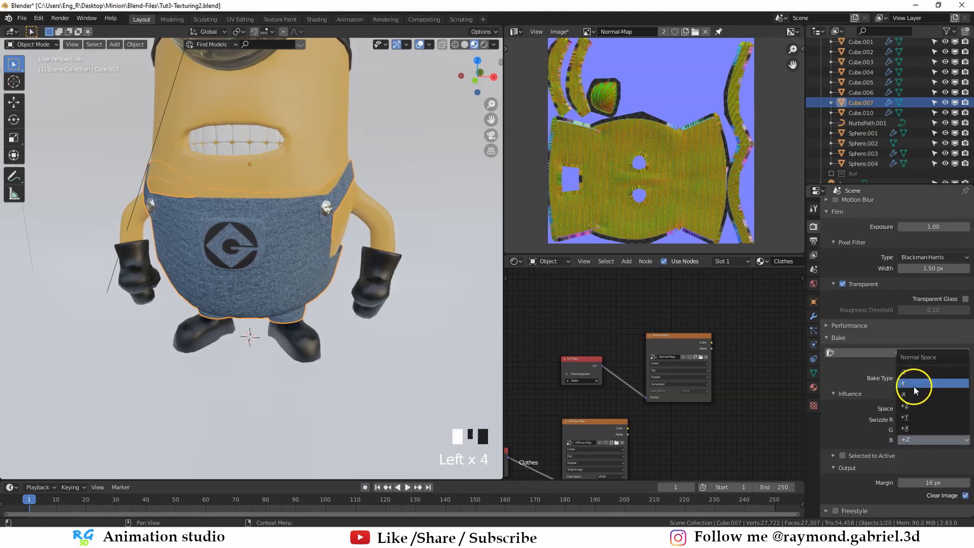
click(912, 382)
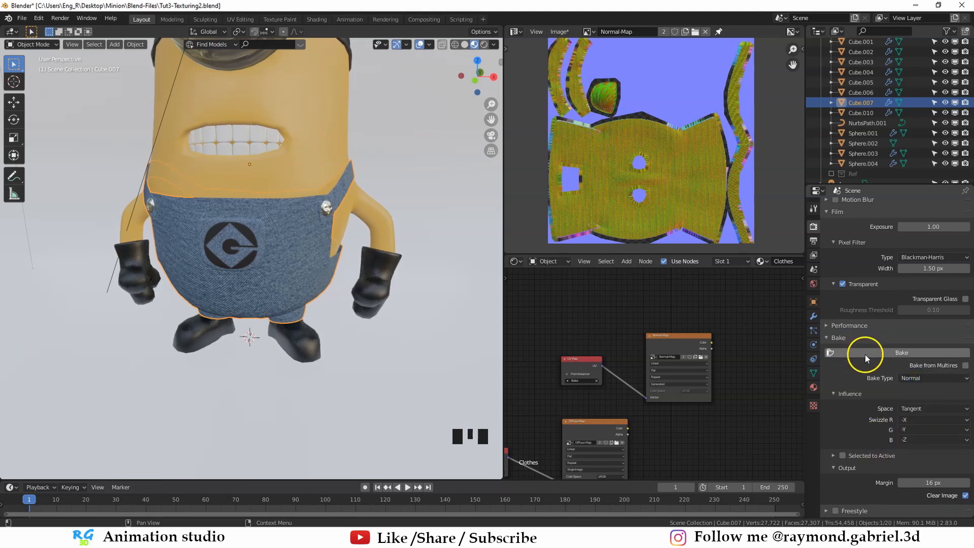
click(900, 352)
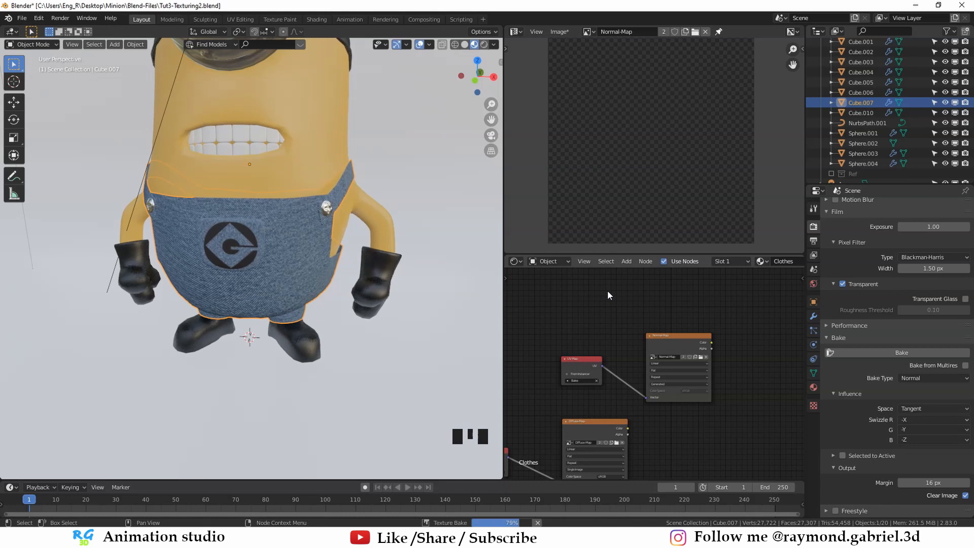
Zoom into the purple rebaked Normal-Map and open its Image menu.
scroll(up, 3)
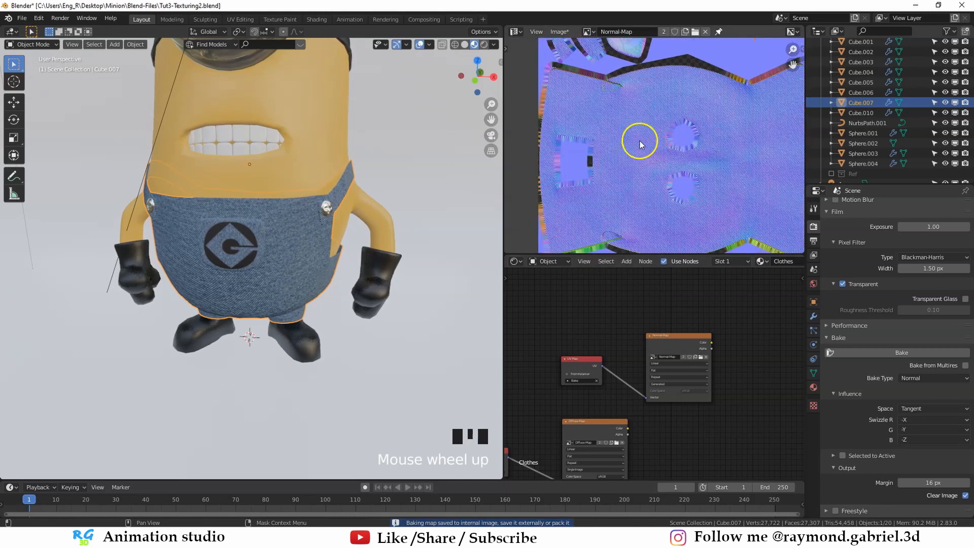
scroll(up, 3)
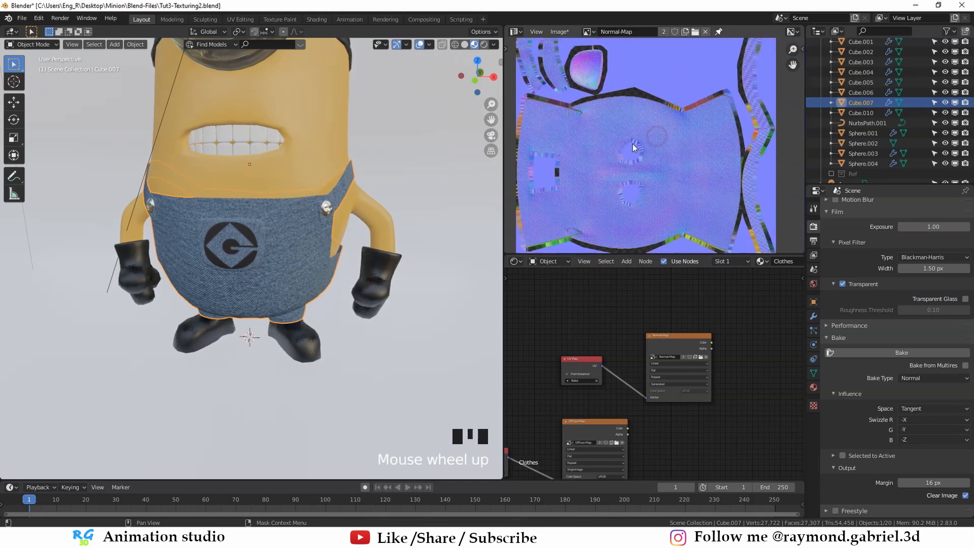
click(558, 32)
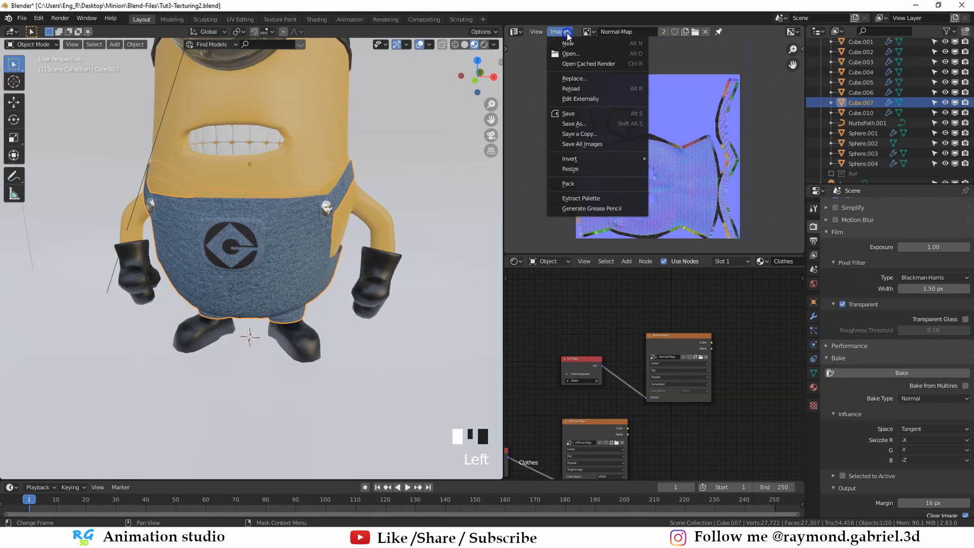